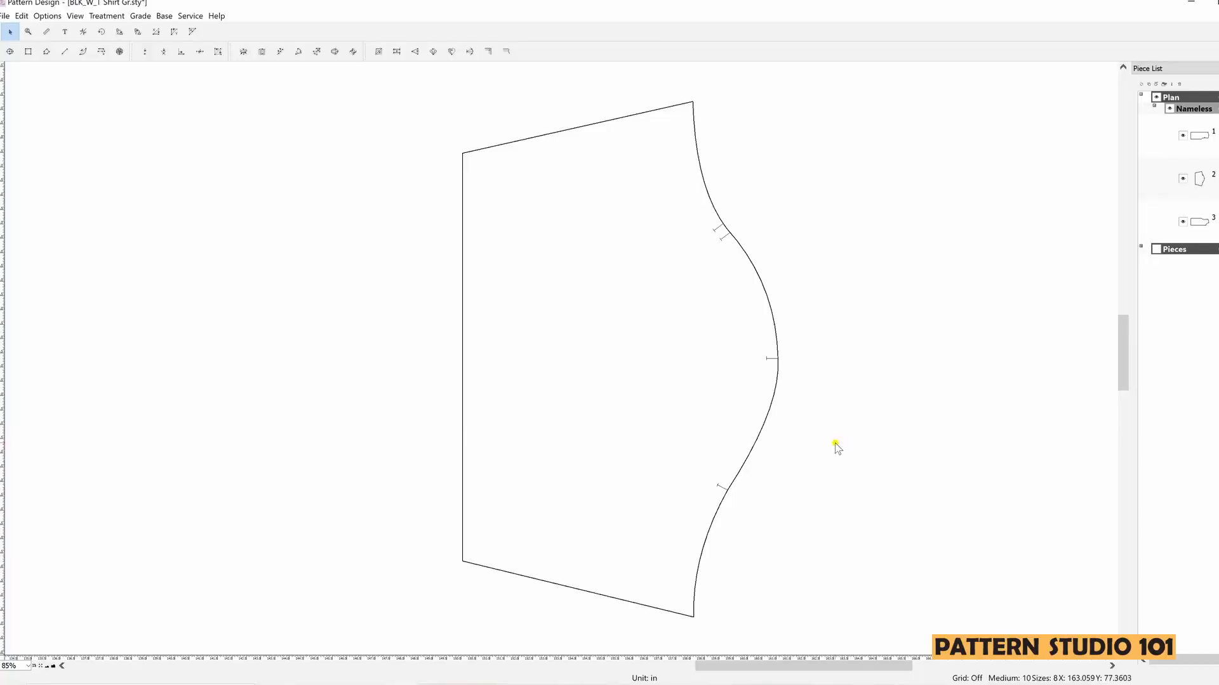
pyautogui.moveTo(889, 454)
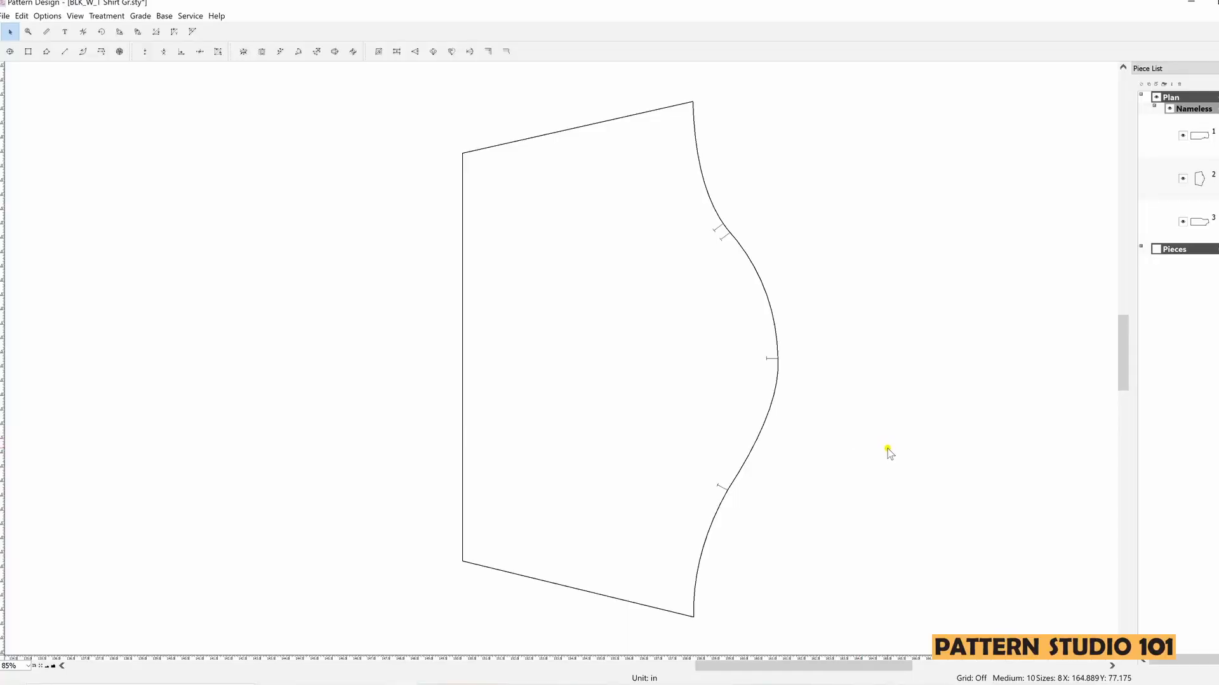
pyautogui.moveTo(885, 430)
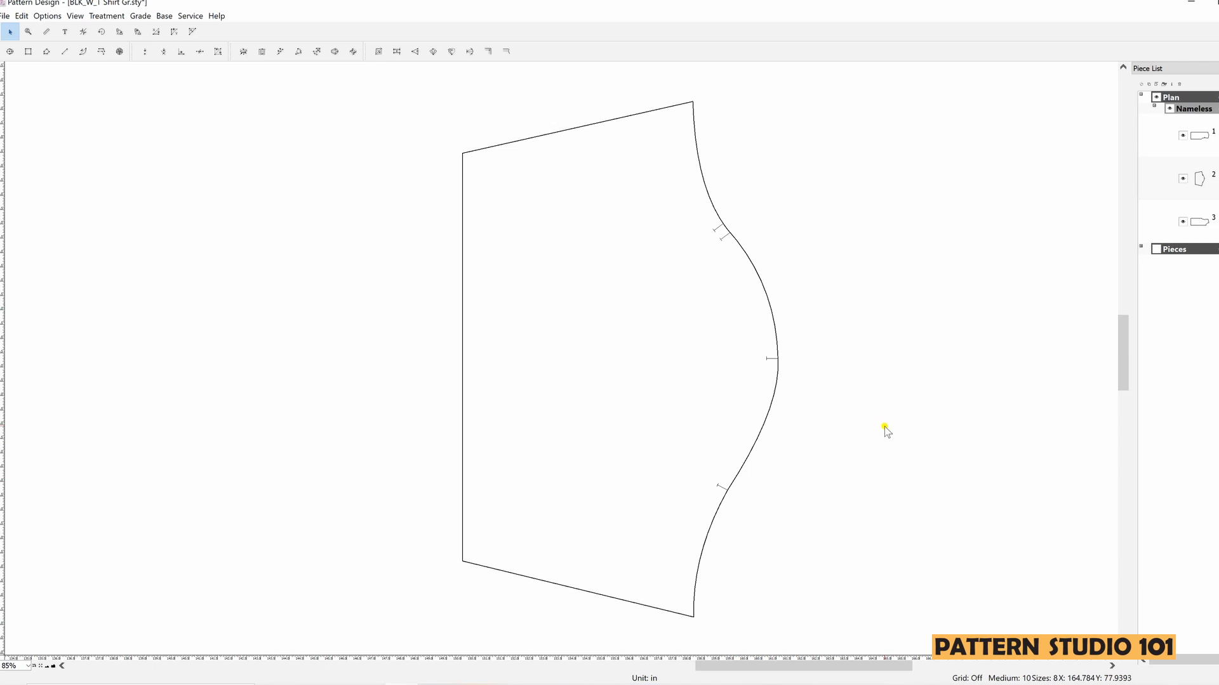
pyautogui.moveTo(797, 425)
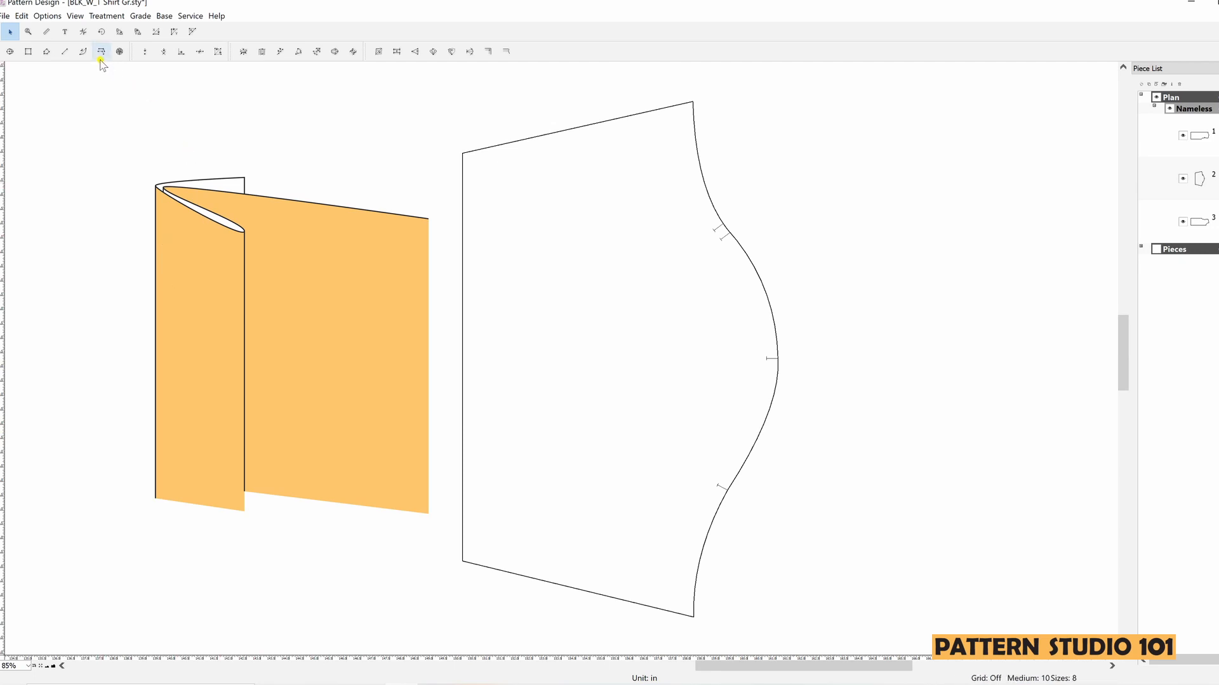
pyautogui.moveTo(100, 51)
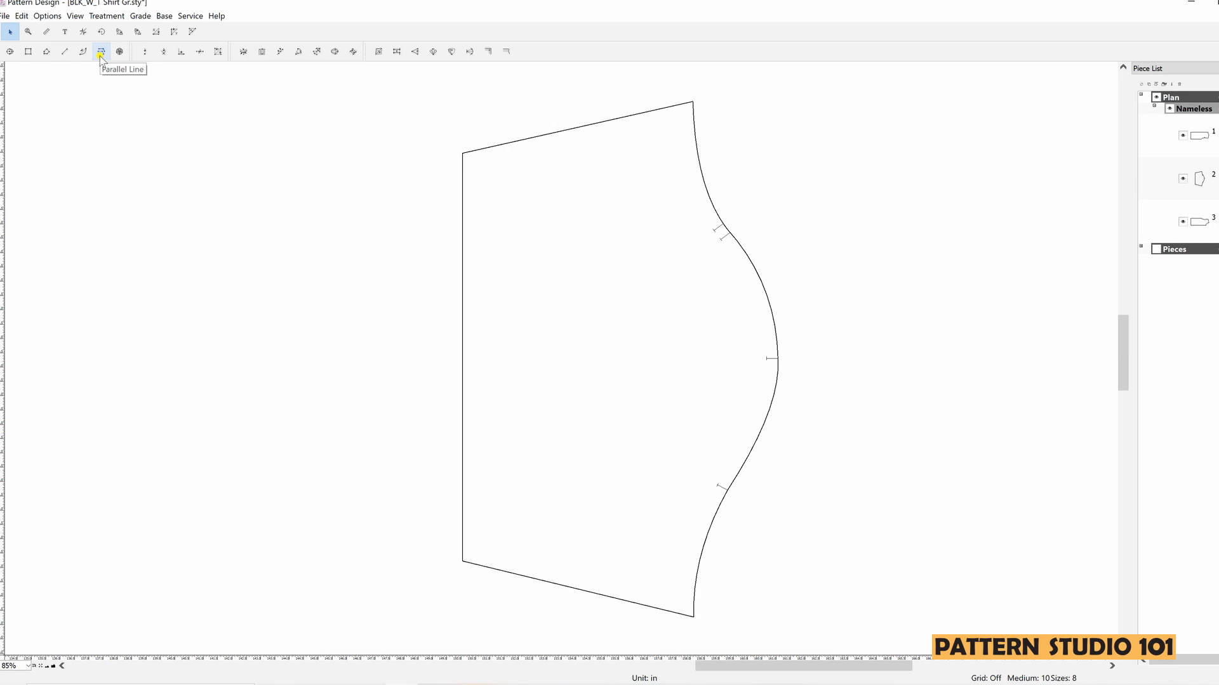
# Step: Add three parallel lines inside the sleeve hemline, each 1 inch apart
pyautogui.press('ctrl')
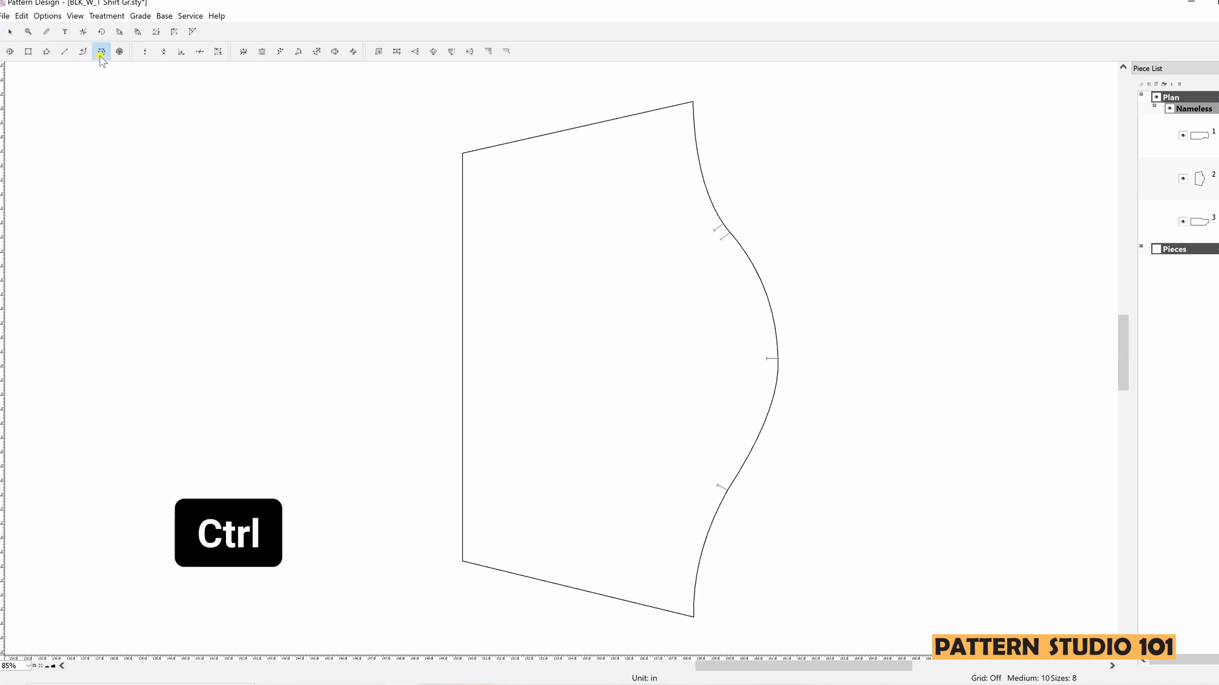
pyautogui.moveTo(443, 148)
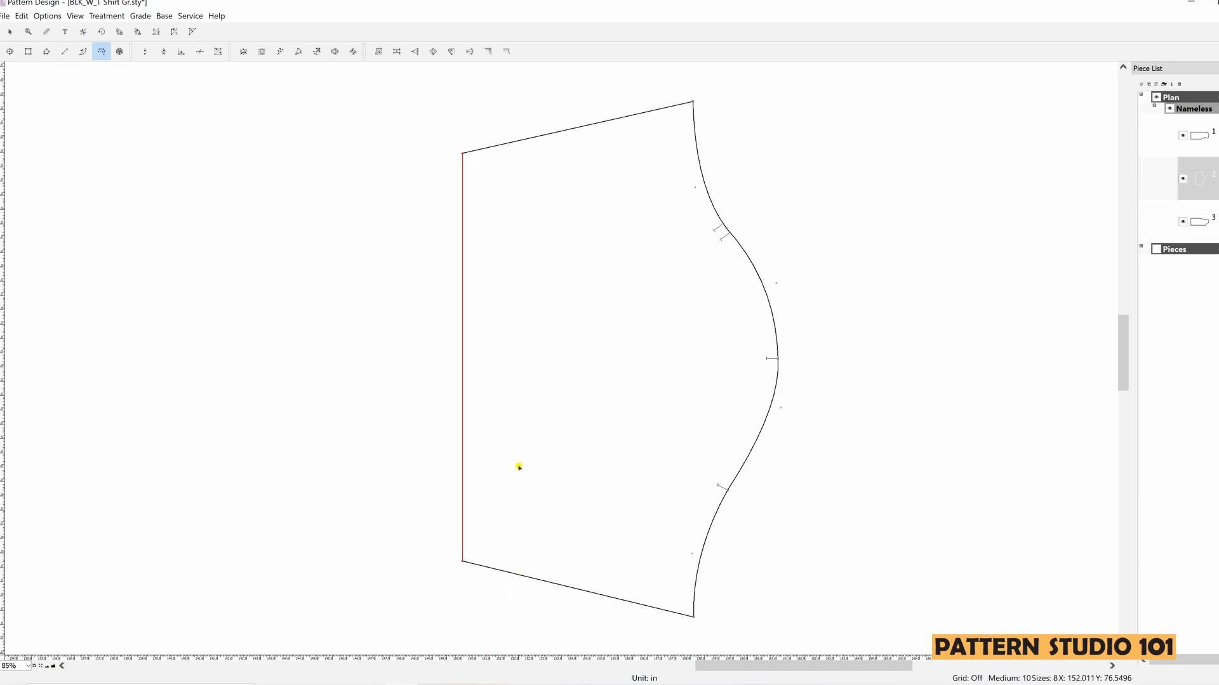
pyautogui.moveTo(519, 467)
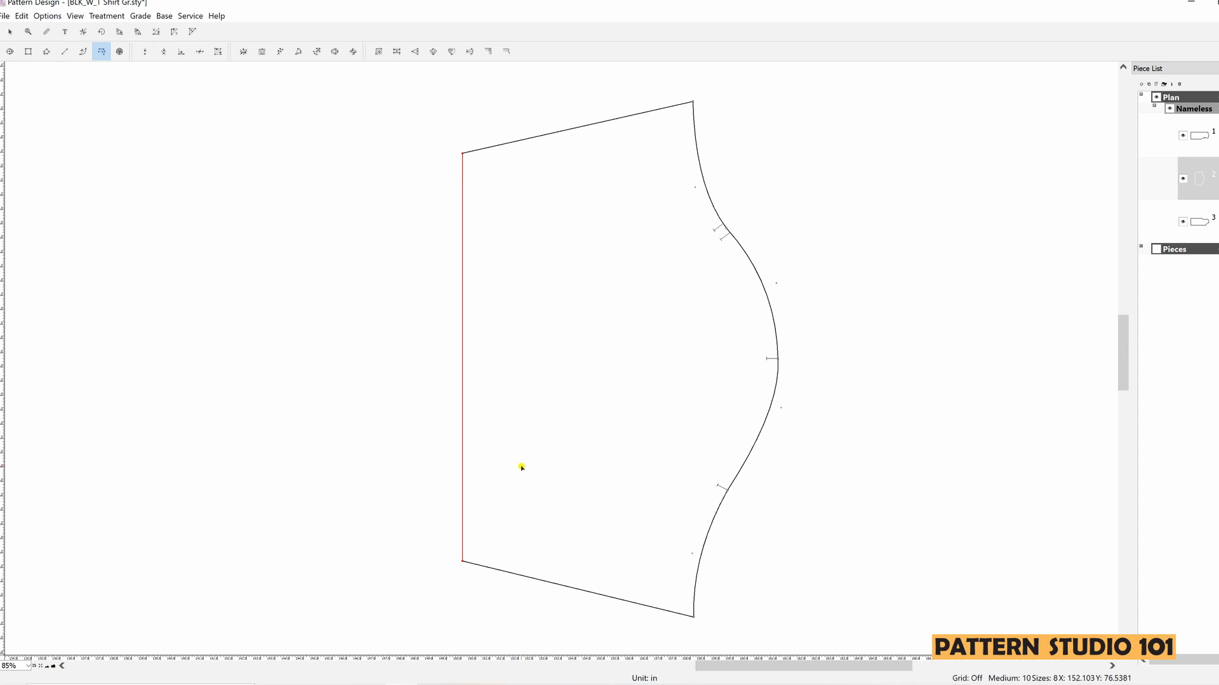
pyautogui.moveTo(547, 405)
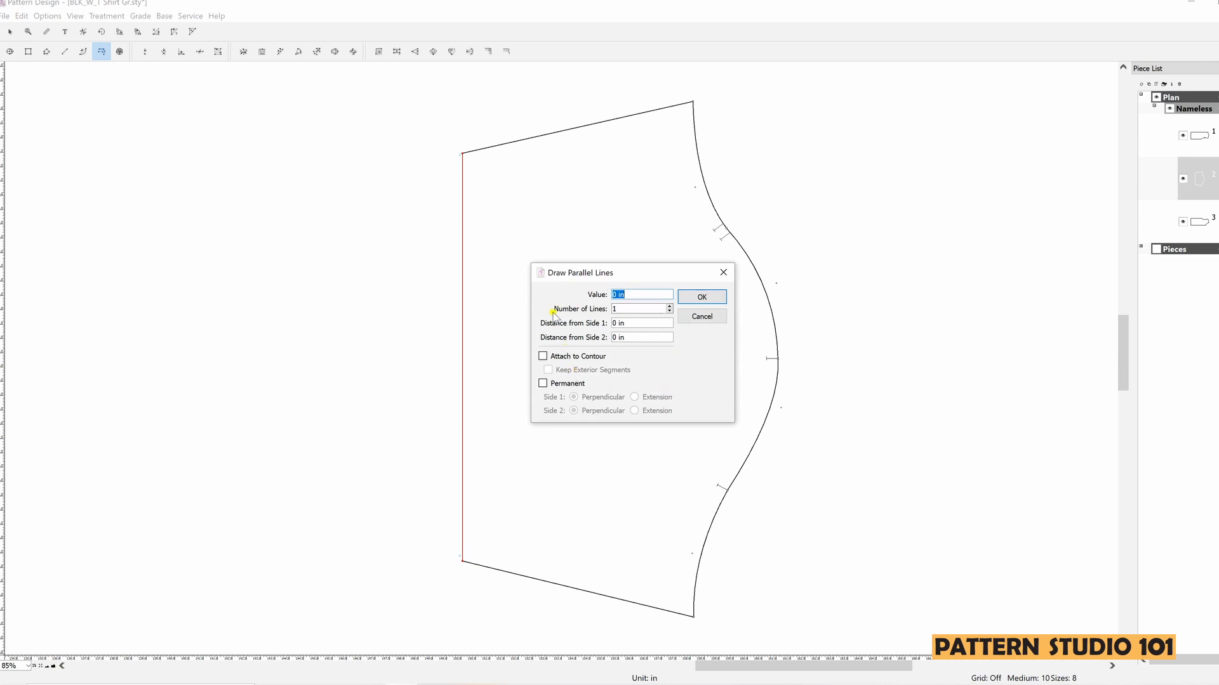
pyautogui.moveTo(570, 326)
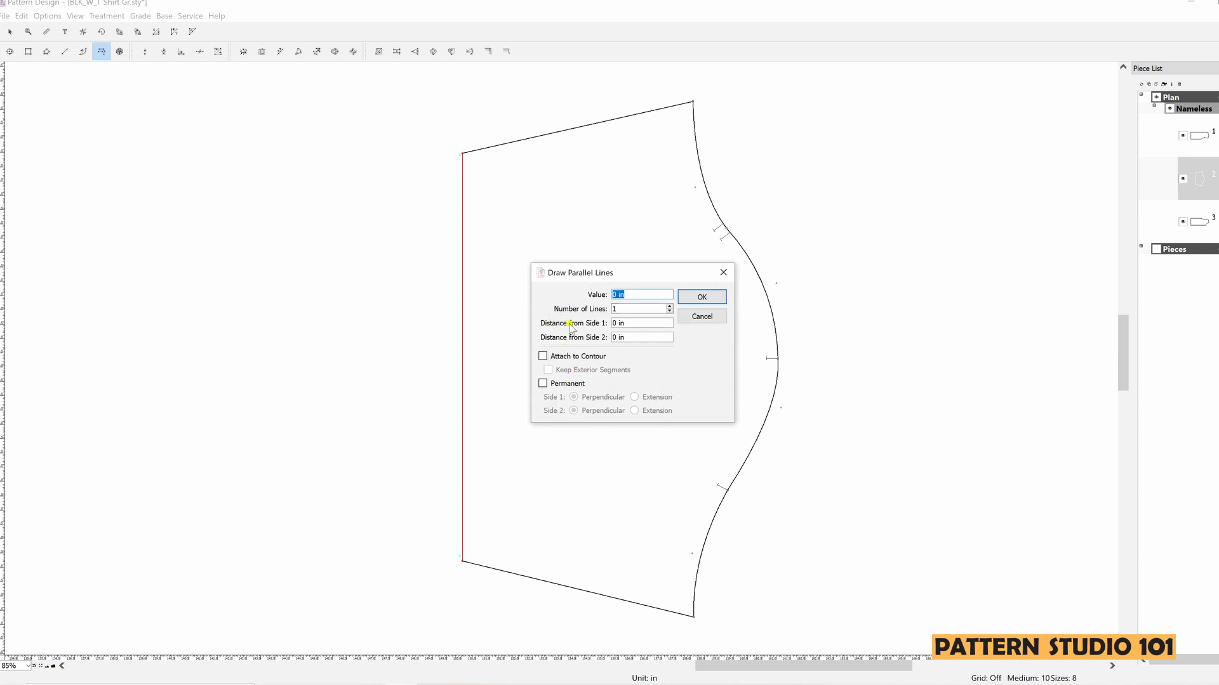
pyautogui.moveTo(651, 322)
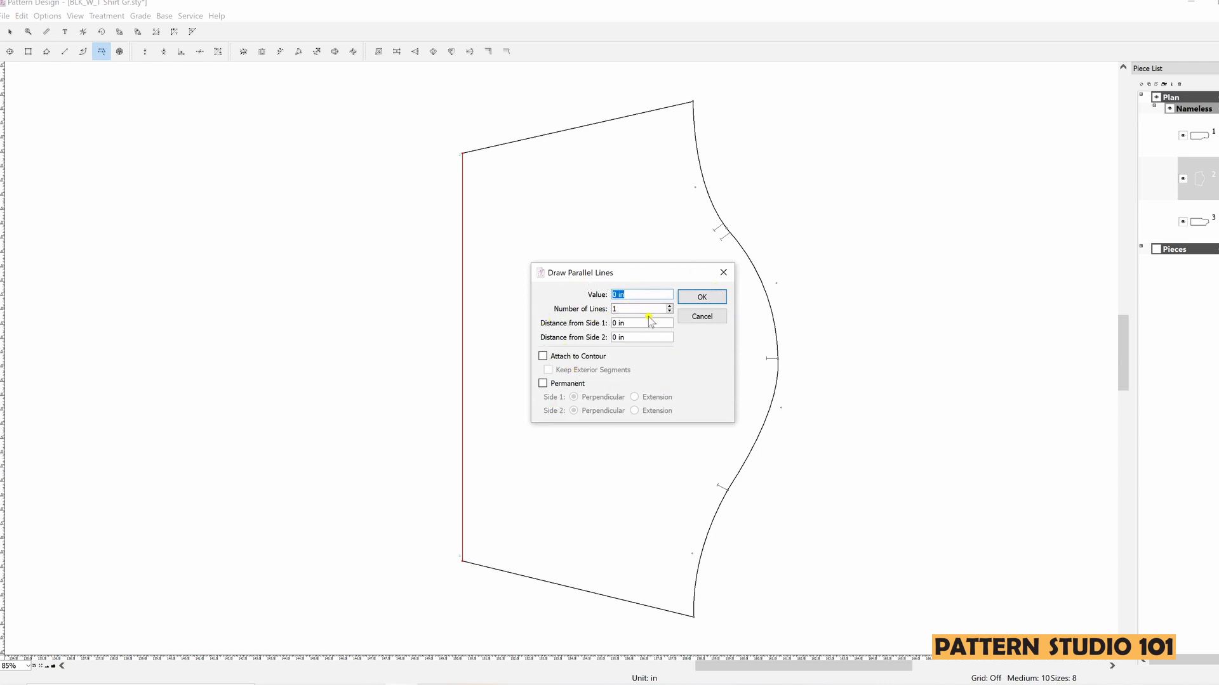
pyautogui.write('1')
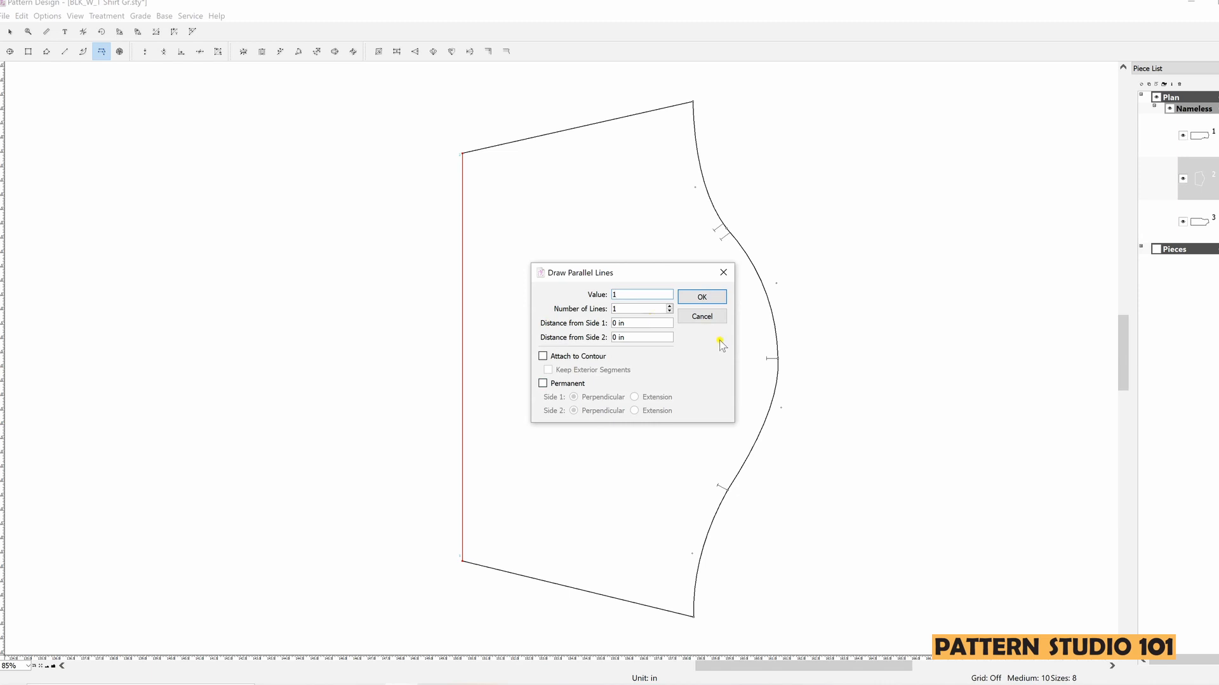
pyautogui.moveTo(575, 323)
pyautogui.write('3')
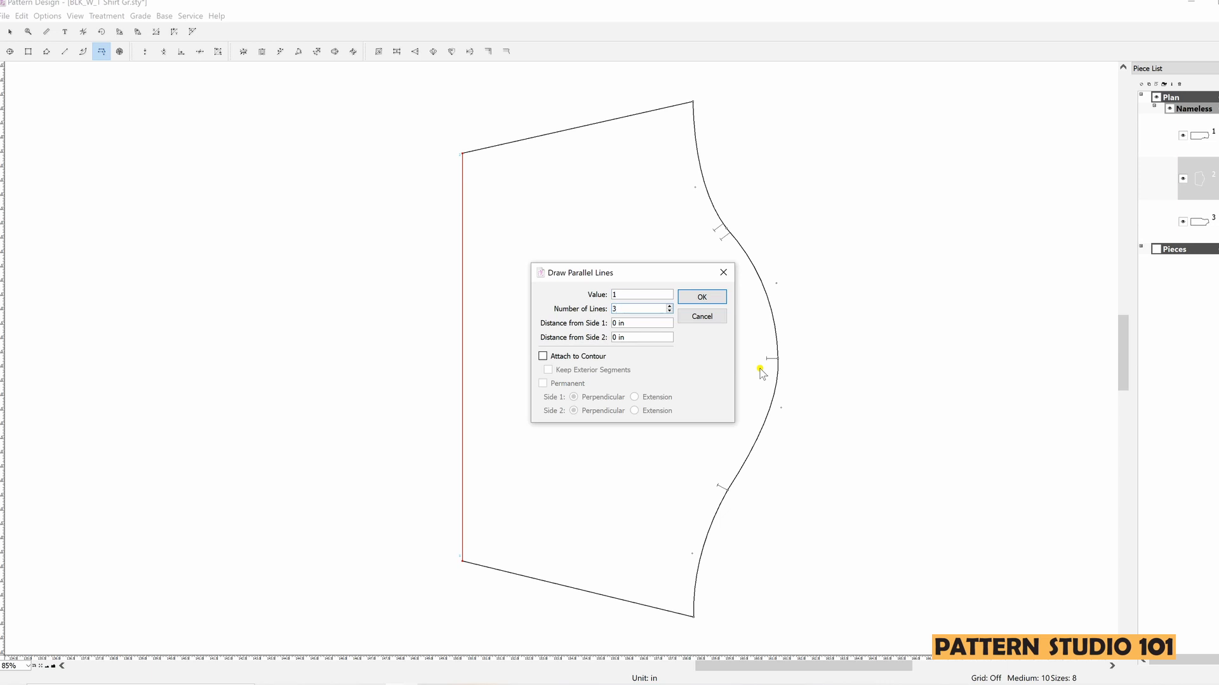
pyautogui.click(700, 297)
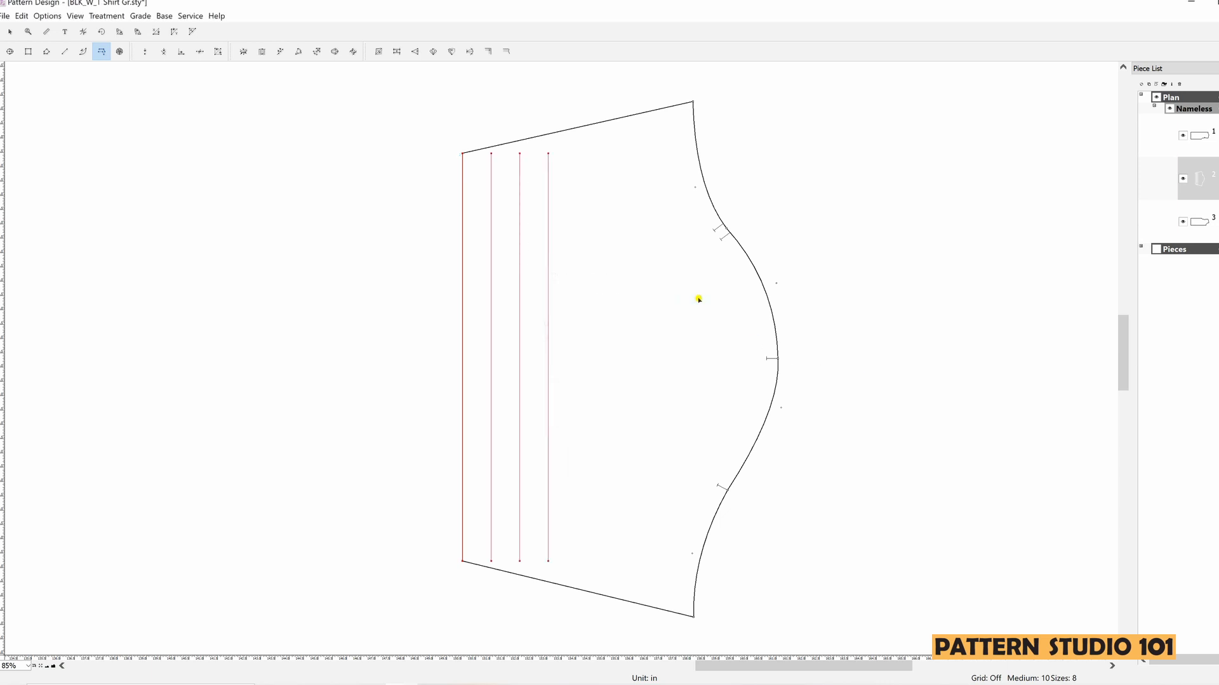
pyautogui.moveTo(480, 541)
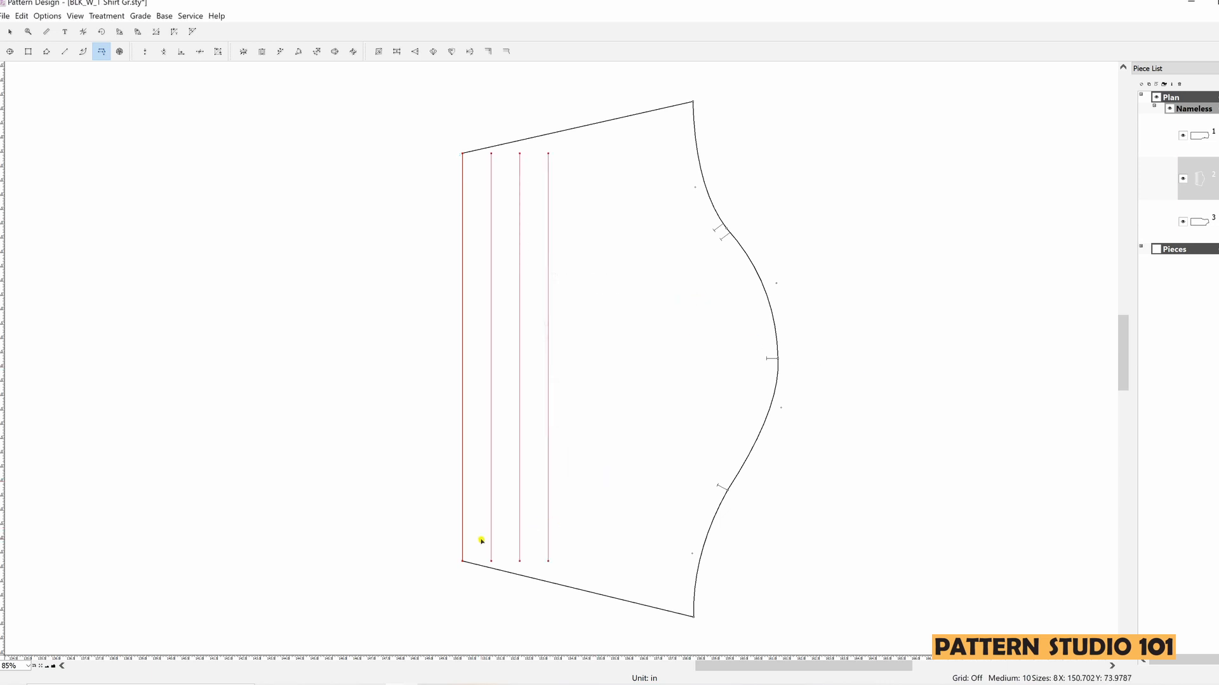
pyautogui.moveTo(551, 529)
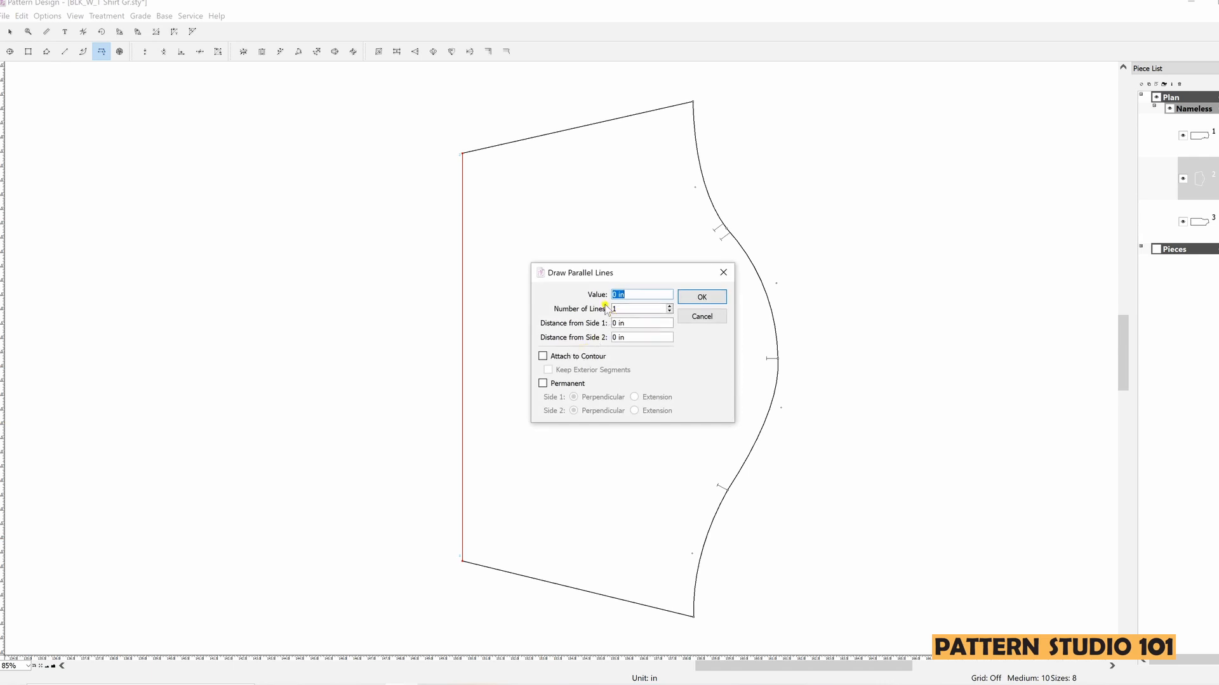
pyautogui.moveTo(589, 334)
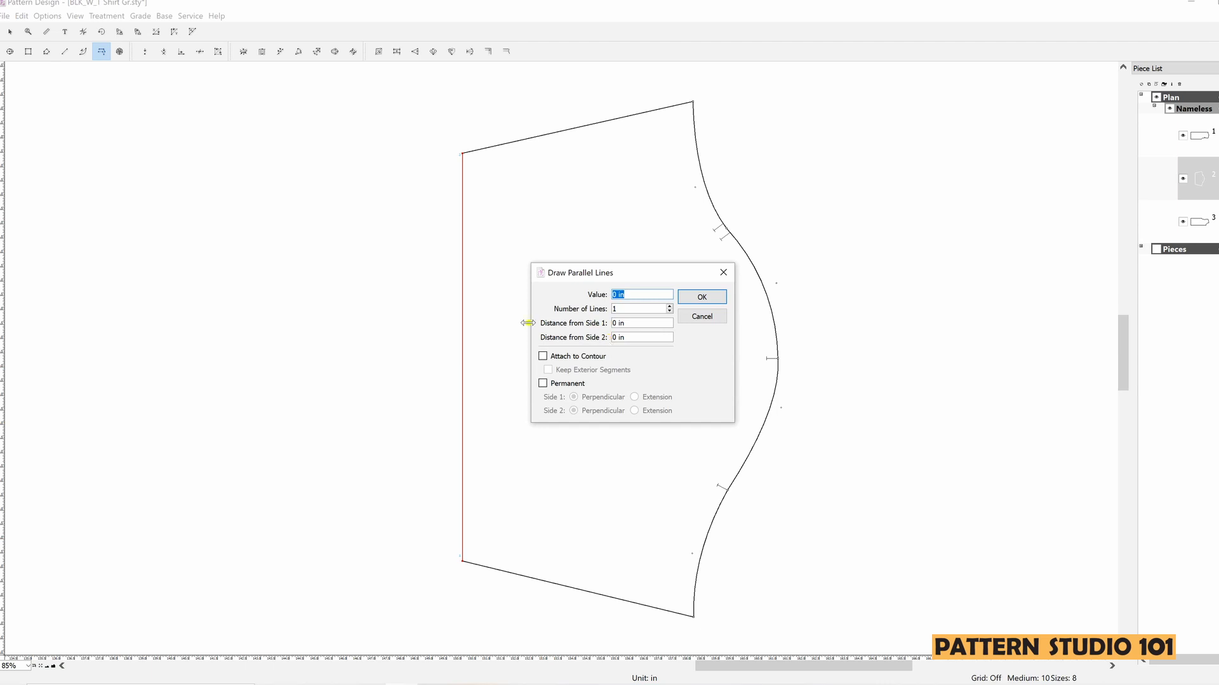
pyautogui.moveTo(491, 544)
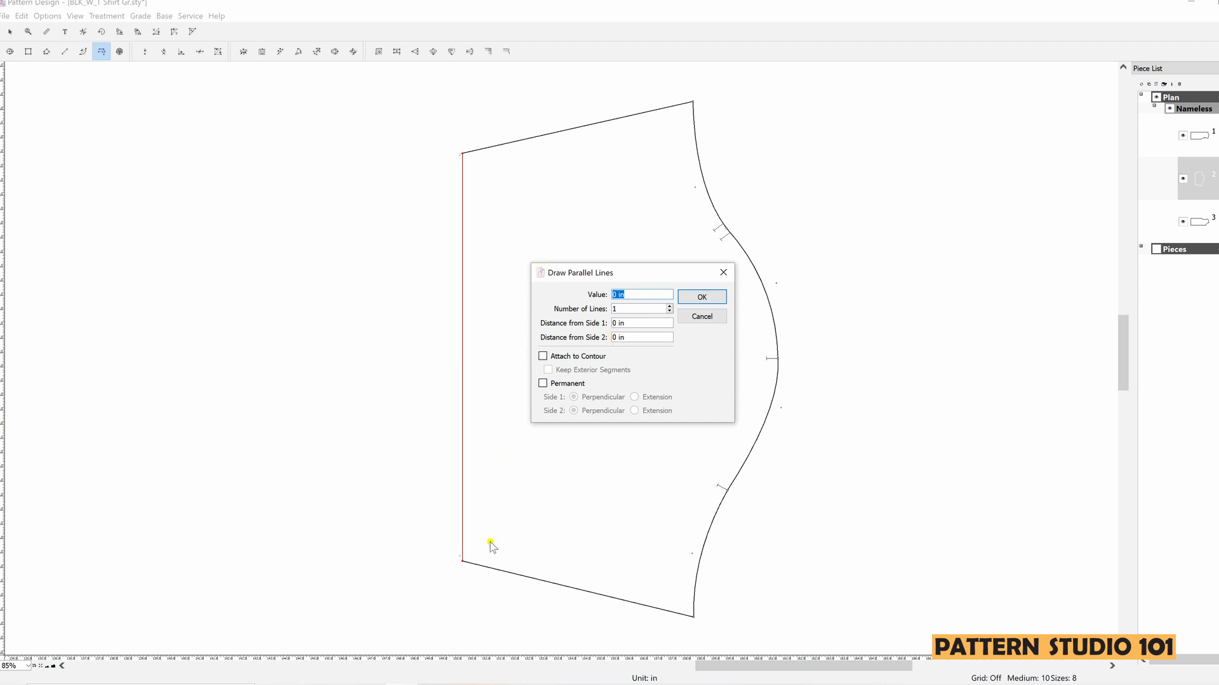
pyautogui.moveTo(402, 208)
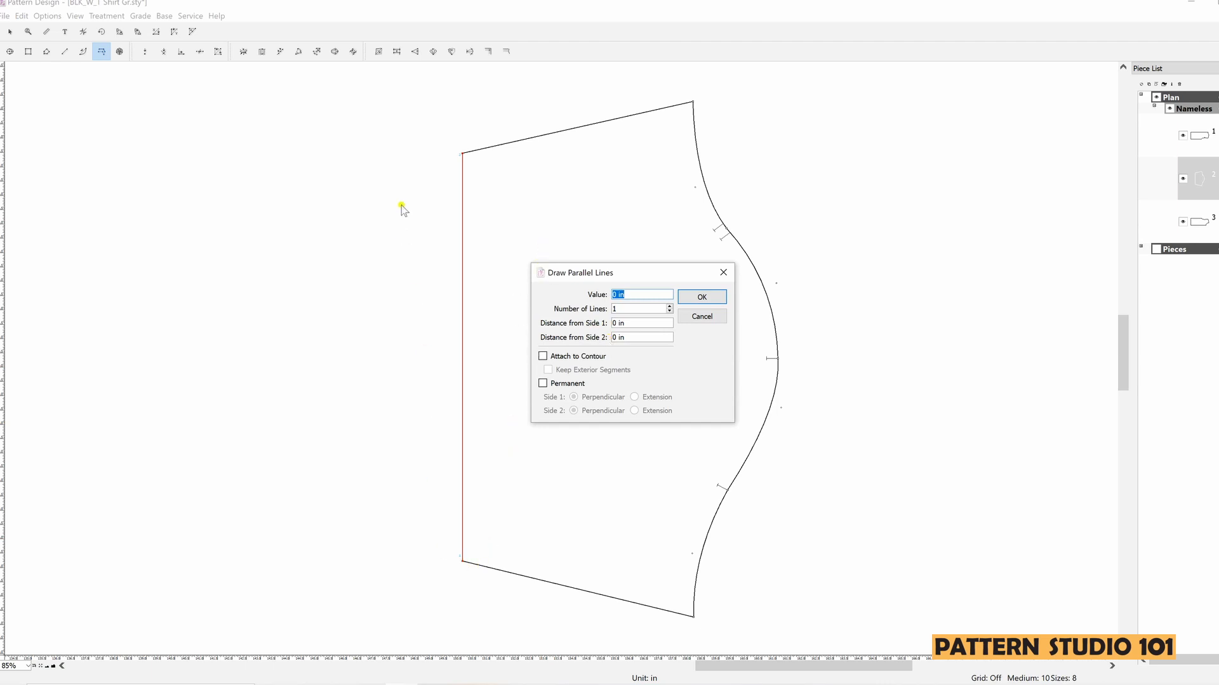
pyautogui.moveTo(488, 578)
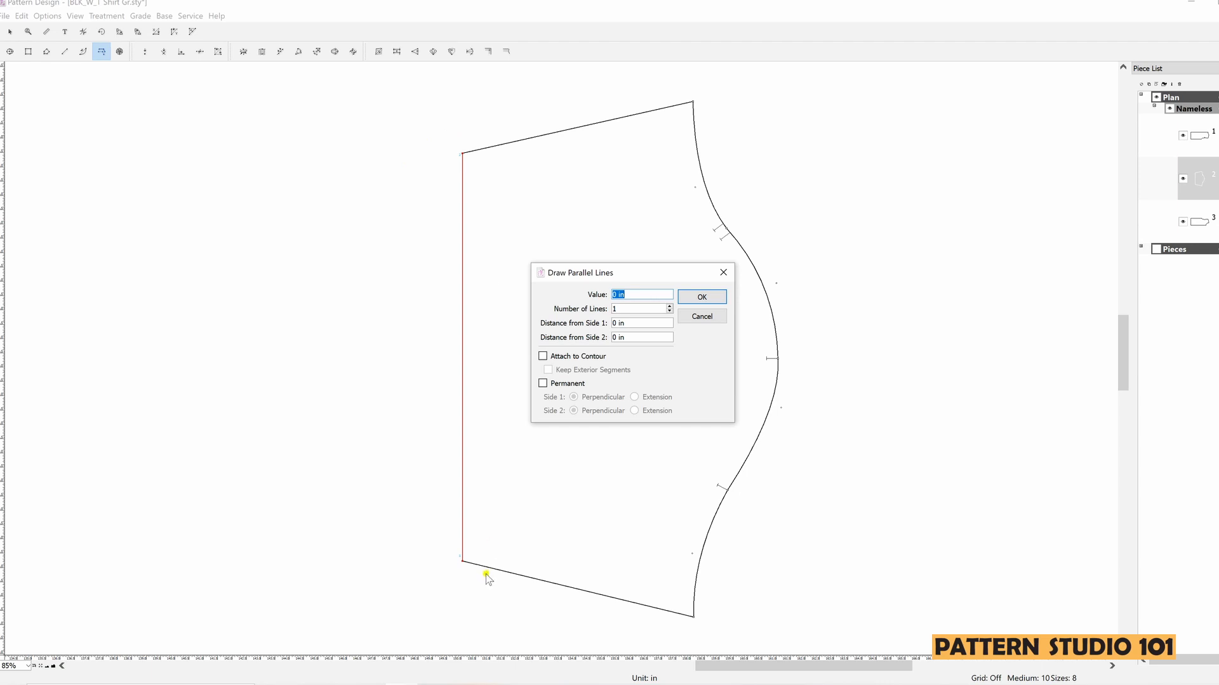
pyautogui.moveTo(468, 578)
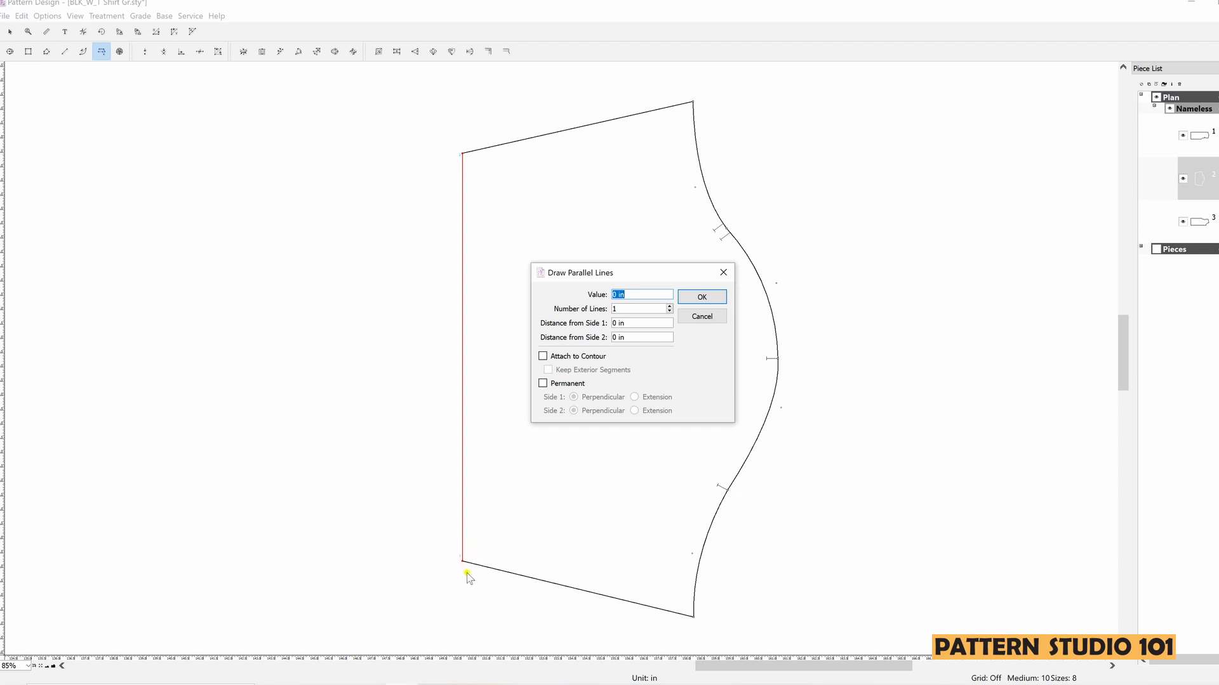
pyautogui.moveTo(454, 168)
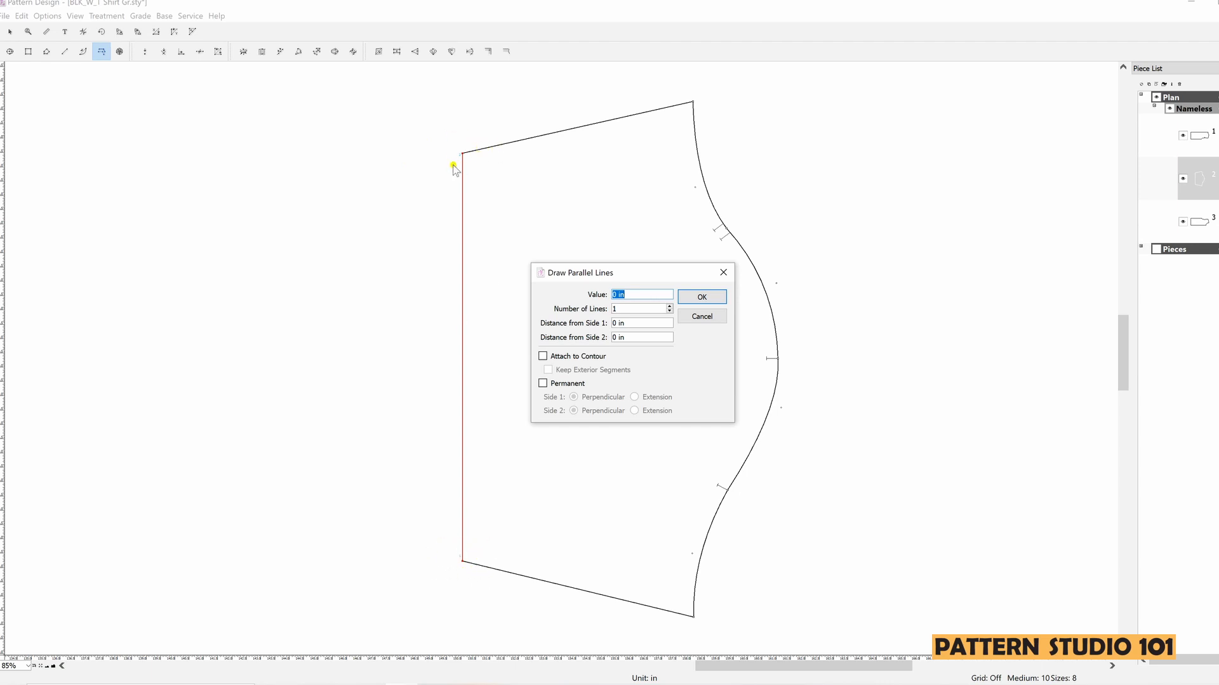
pyautogui.moveTo(588, 300)
pyautogui.write('2')
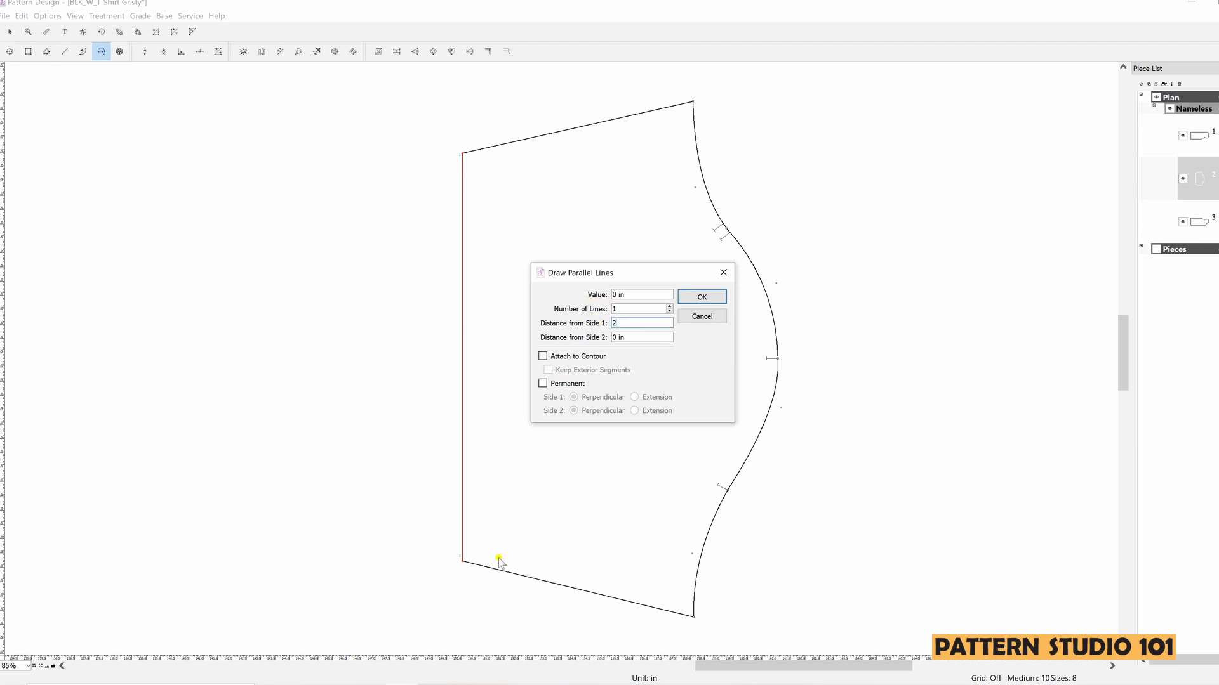
pyautogui.moveTo(609, 367)
pyautogui.write('1')
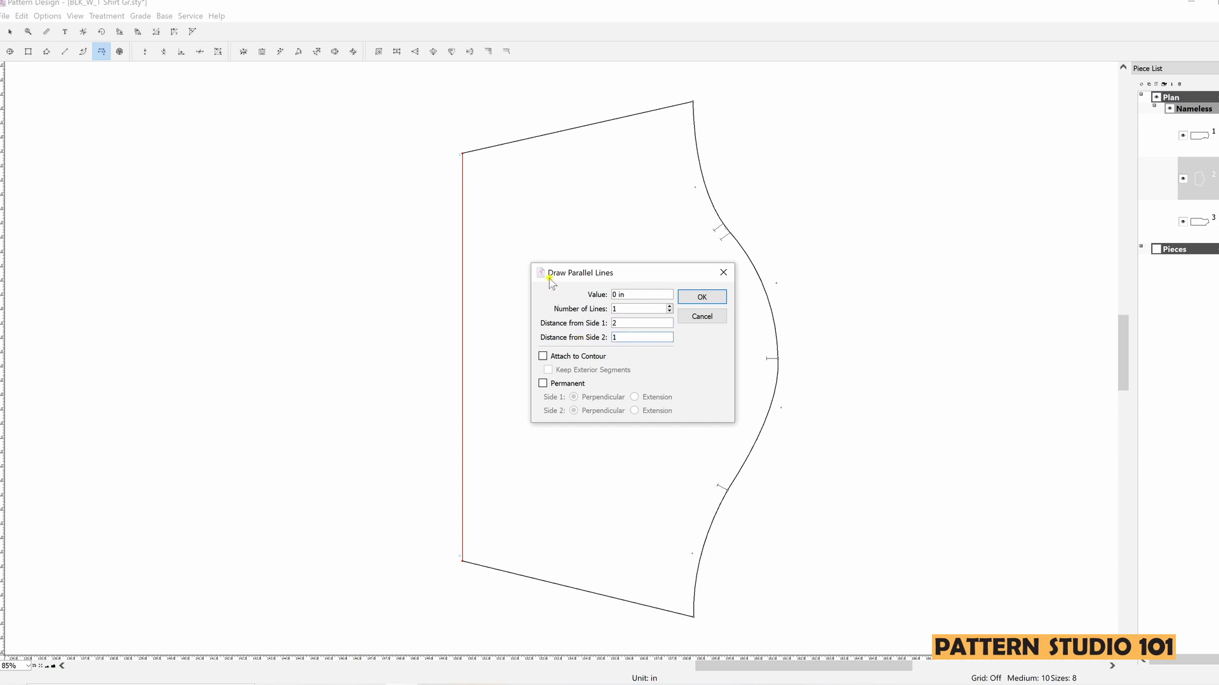
pyautogui.moveTo(470, 194)
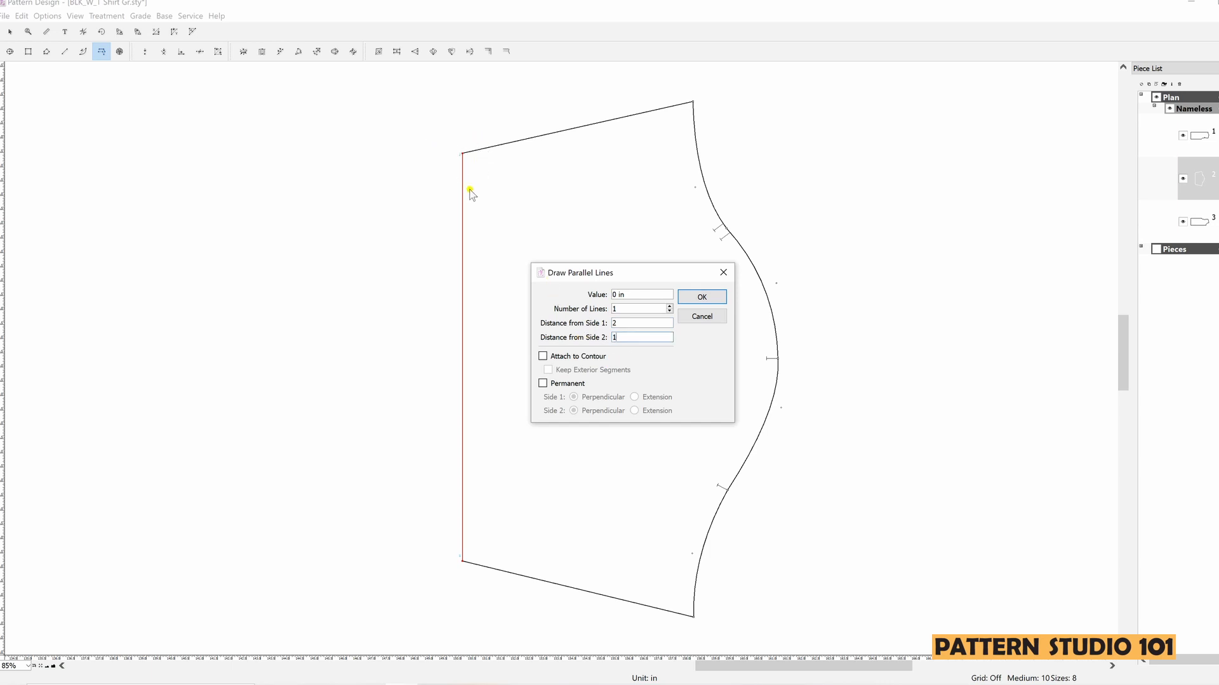
# Step: Draw a parallel line beside the red hemline, extending beyond both sleeve edges
pyautogui.click(700, 297)
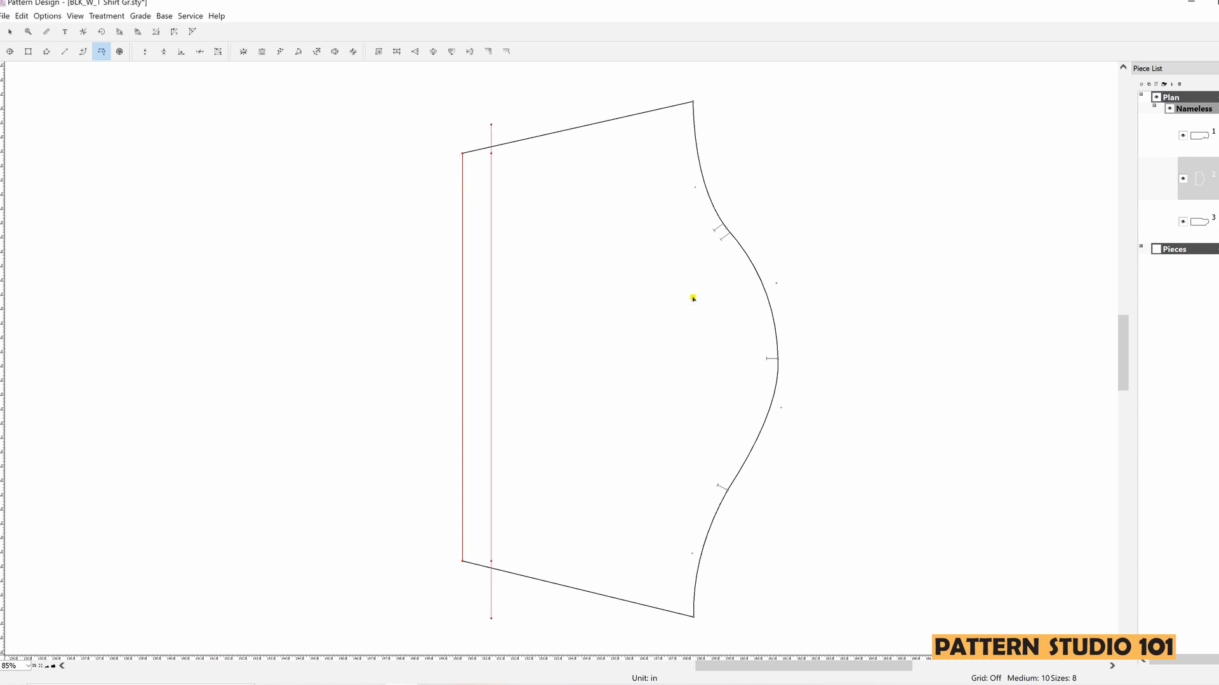
pyautogui.moveTo(476, 404)
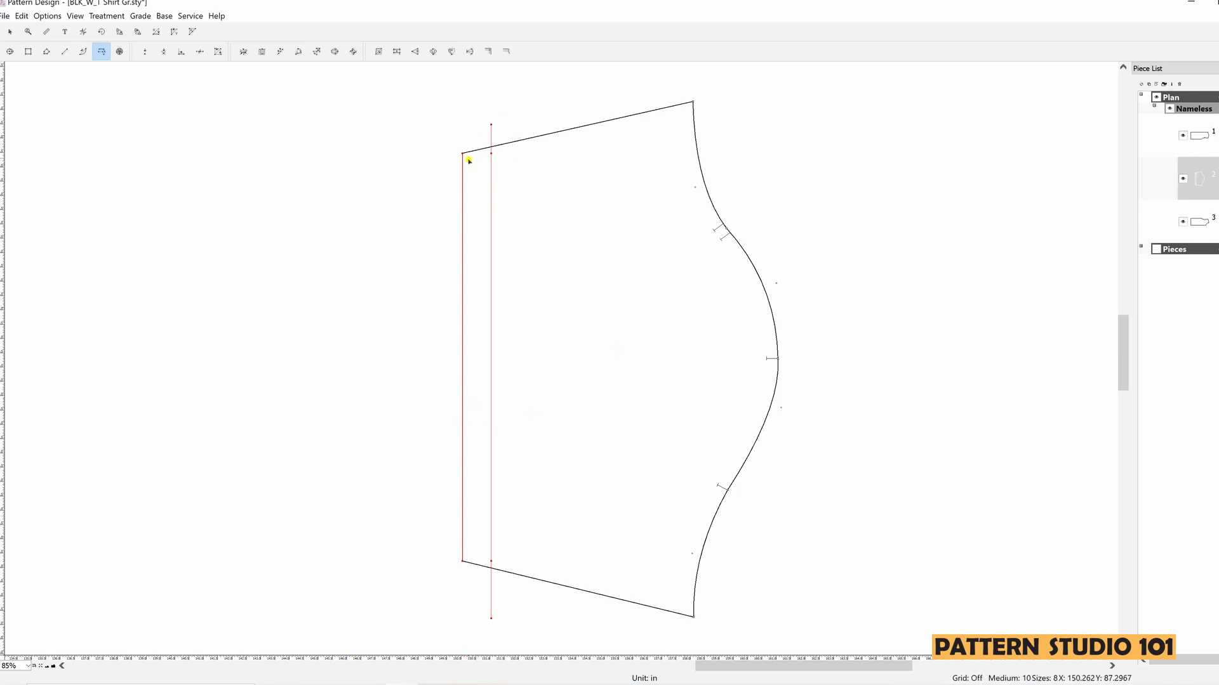
pyautogui.moveTo(502, 487)
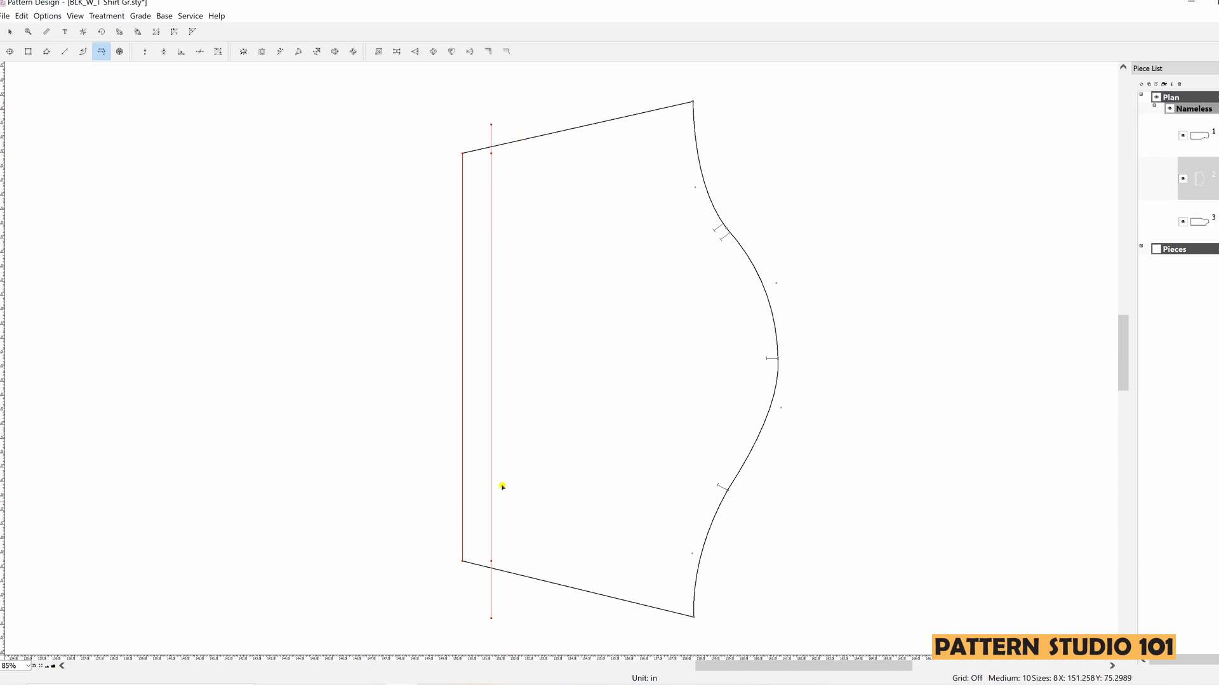
pyautogui.moveTo(463, 556)
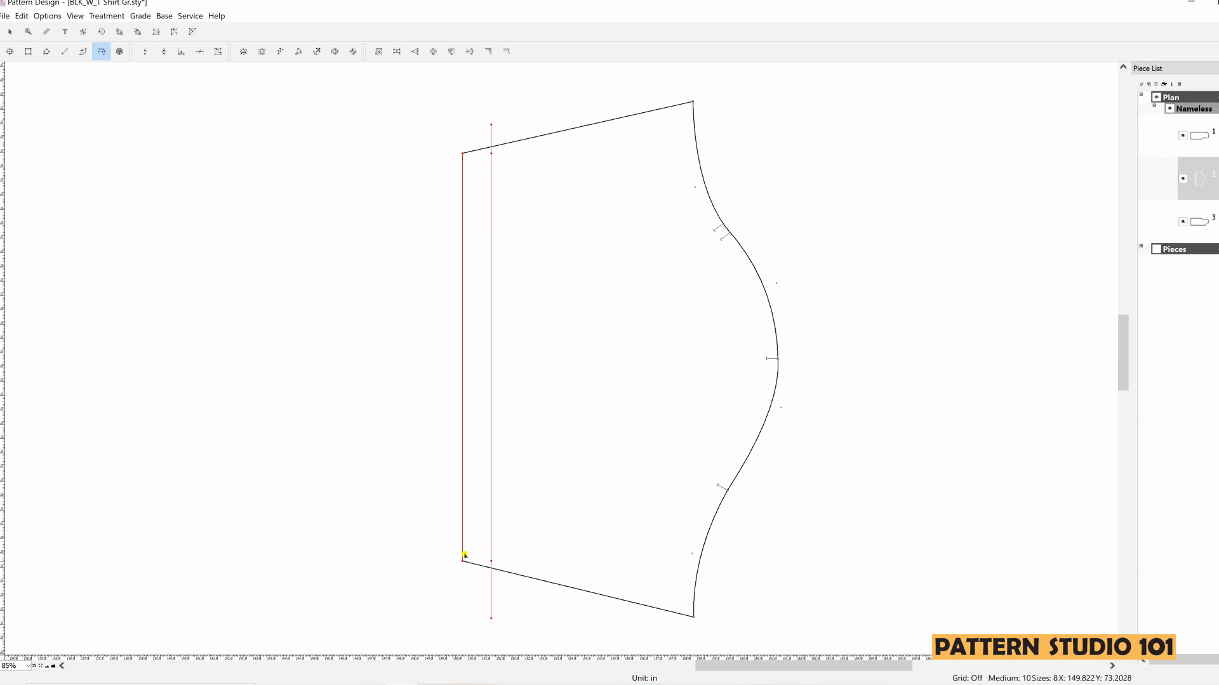
pyautogui.moveTo(522, 595)
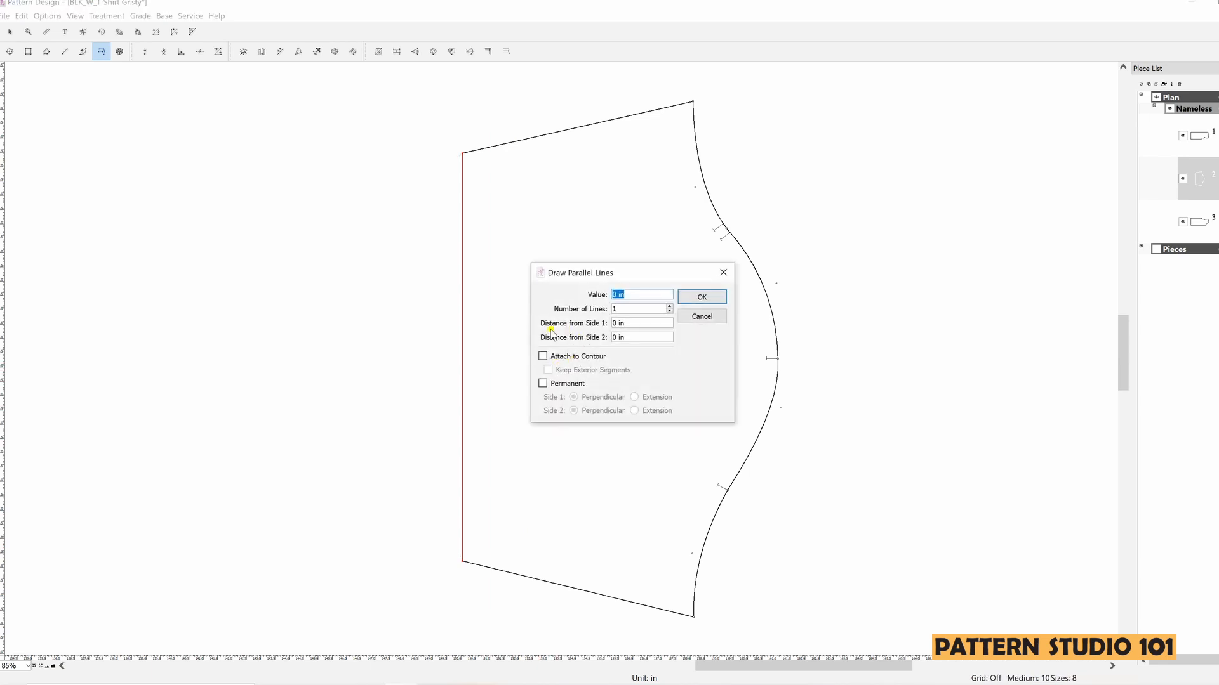
pyautogui.moveTo(605, 359)
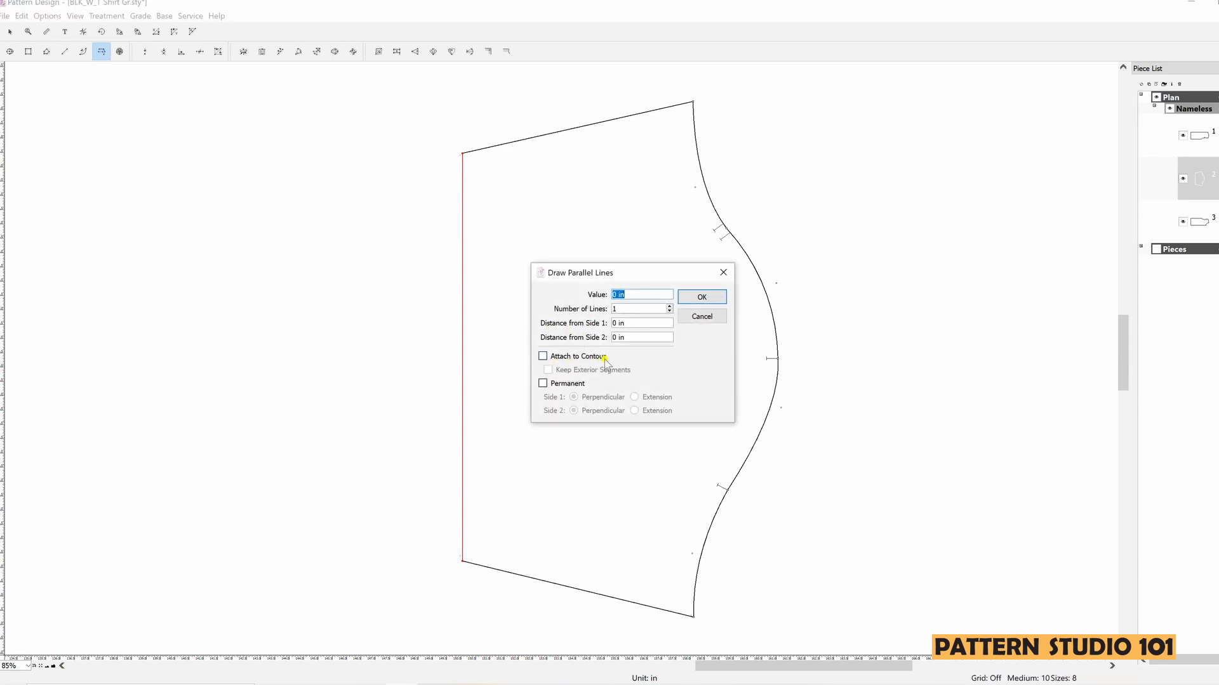
# Step: Draw a 1-inch parallel line inside the hemline, attached to the sleeve contour
pyautogui.click(542, 356)
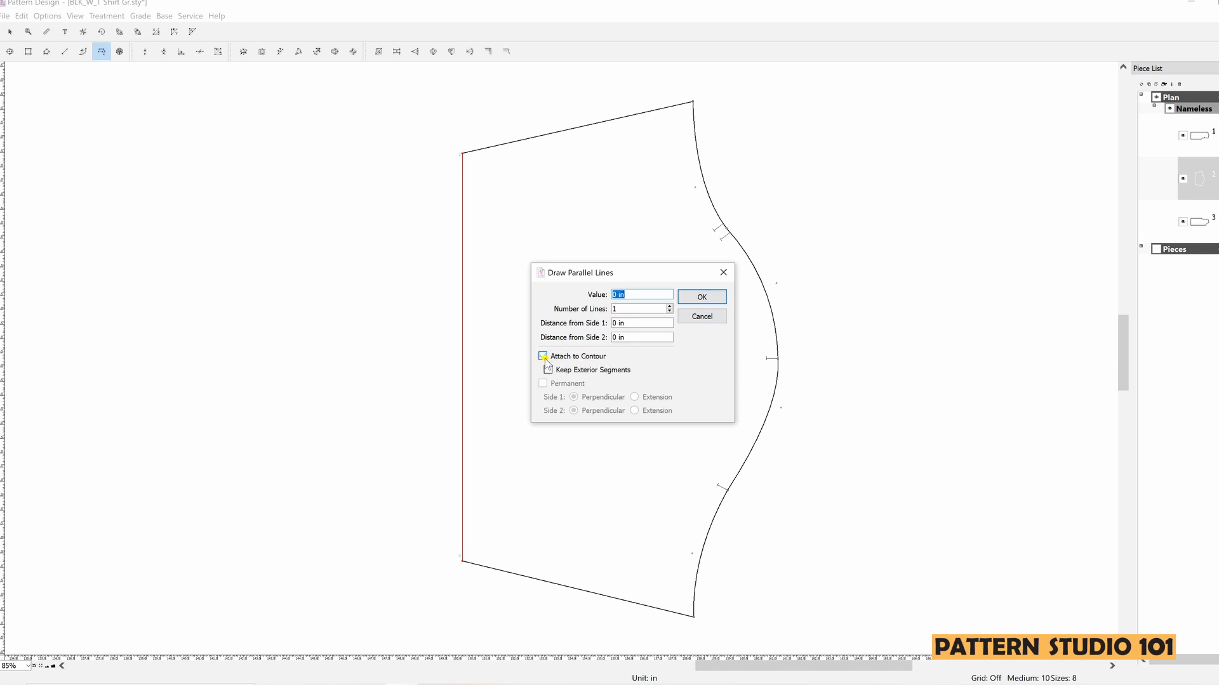
pyautogui.click(543, 356)
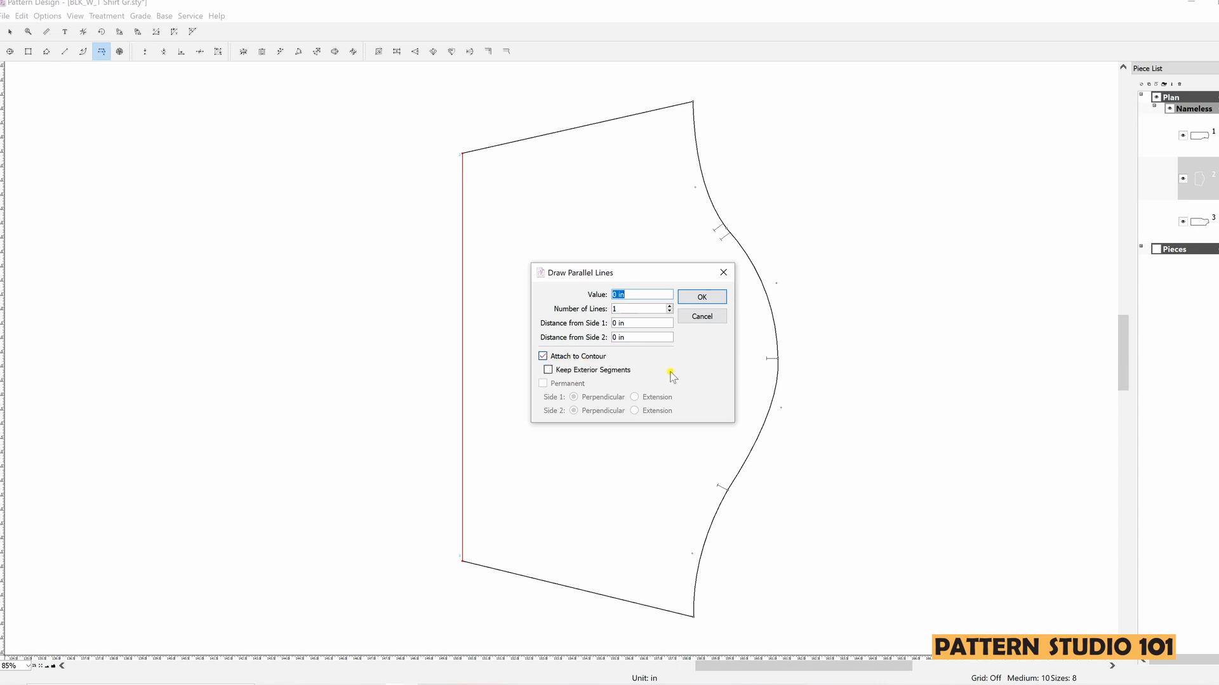
pyautogui.moveTo(675, 368)
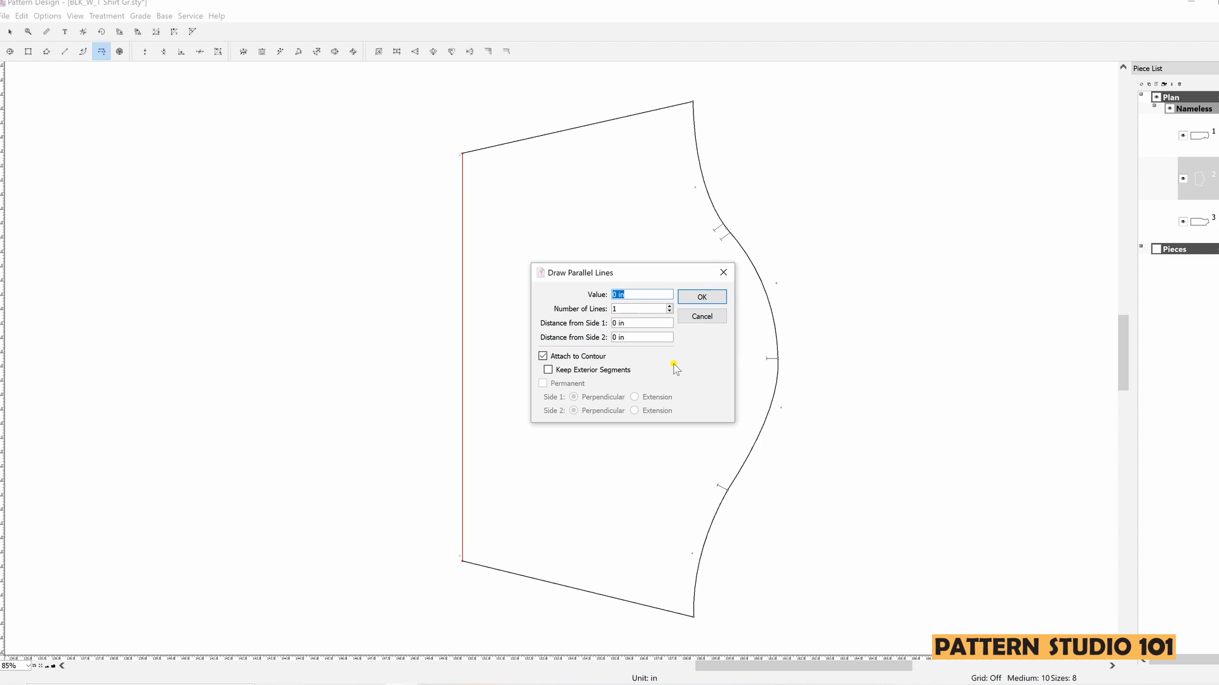
pyautogui.moveTo(675, 360)
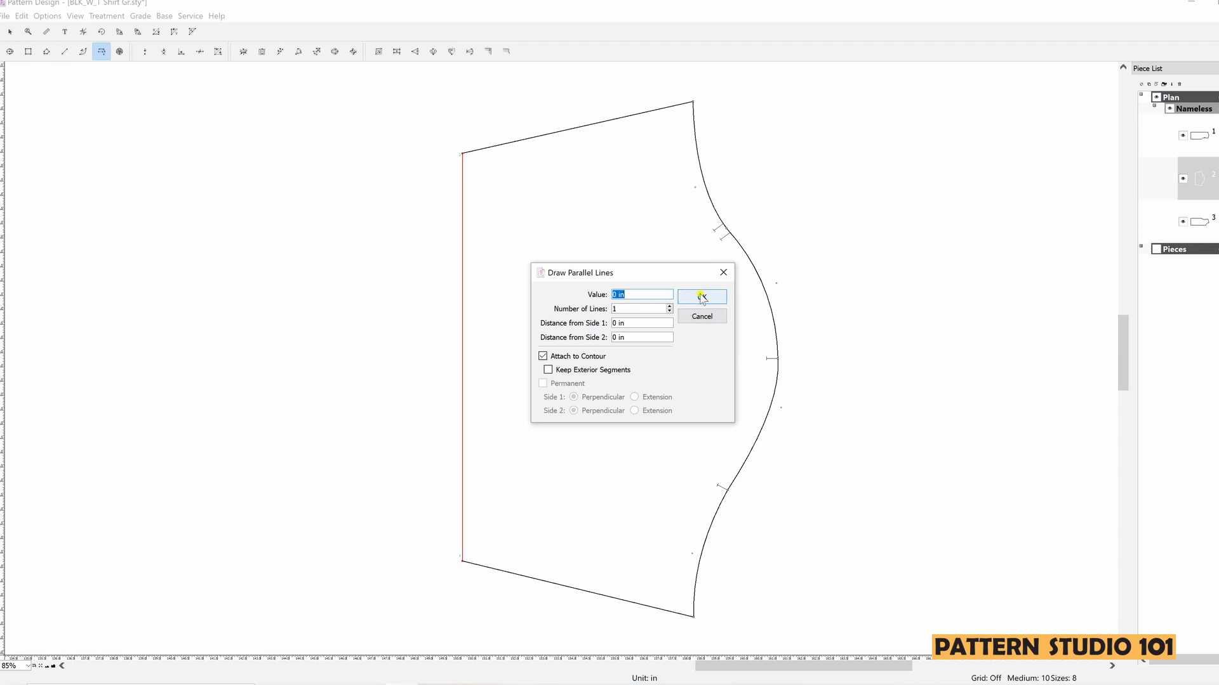
pyautogui.click(700, 296)
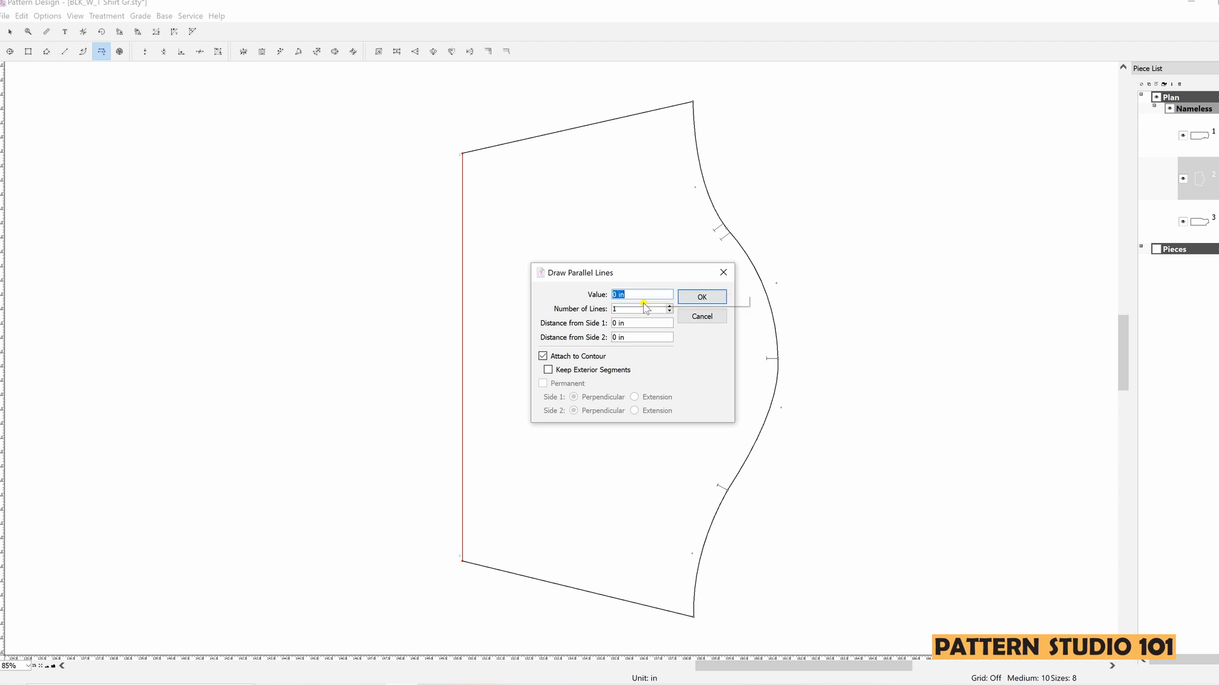
pyautogui.write('1')
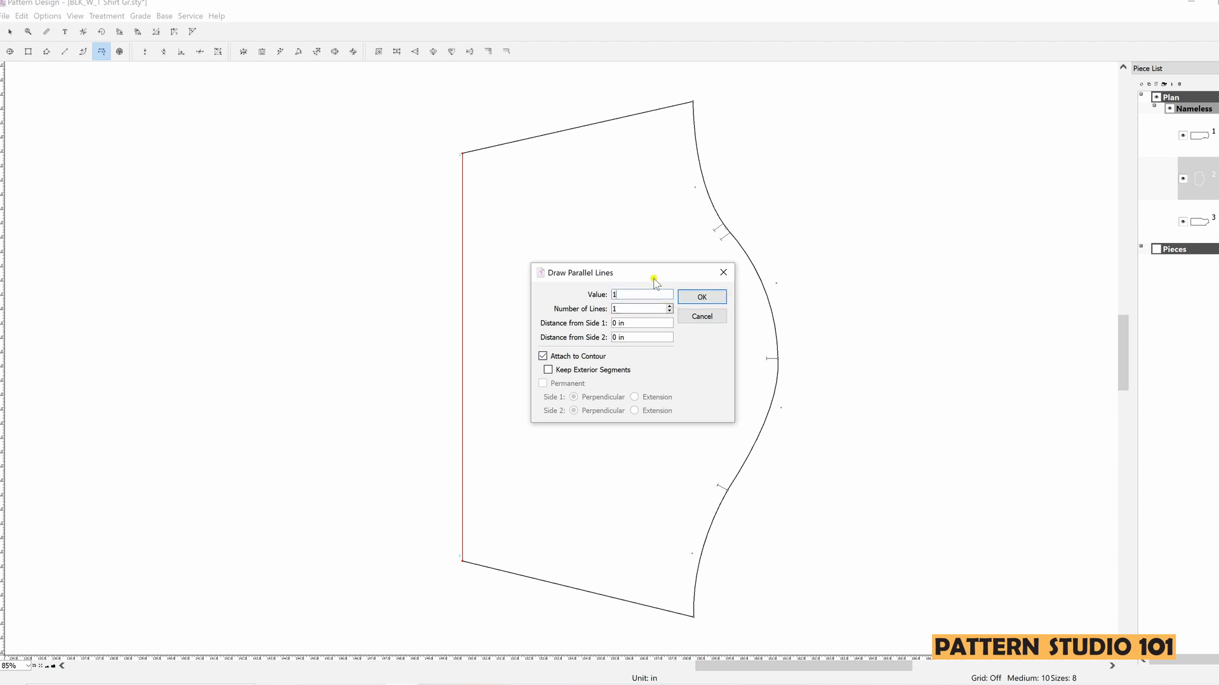
pyautogui.moveTo(720, 344)
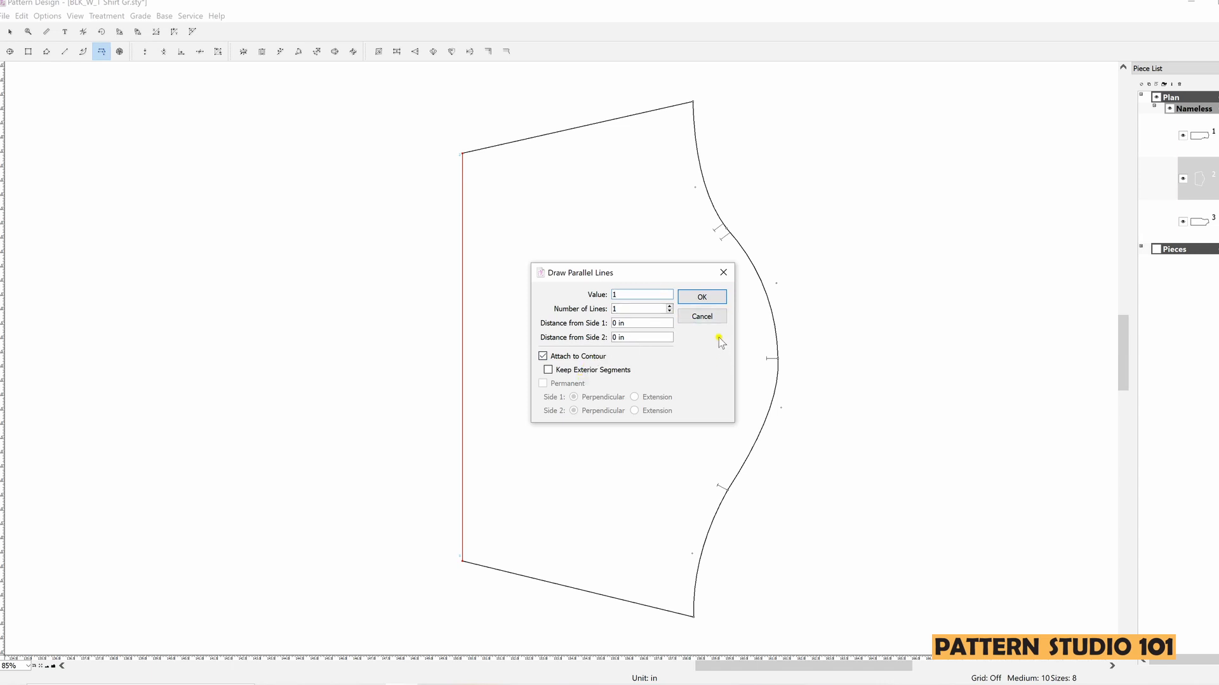
pyautogui.click(700, 297)
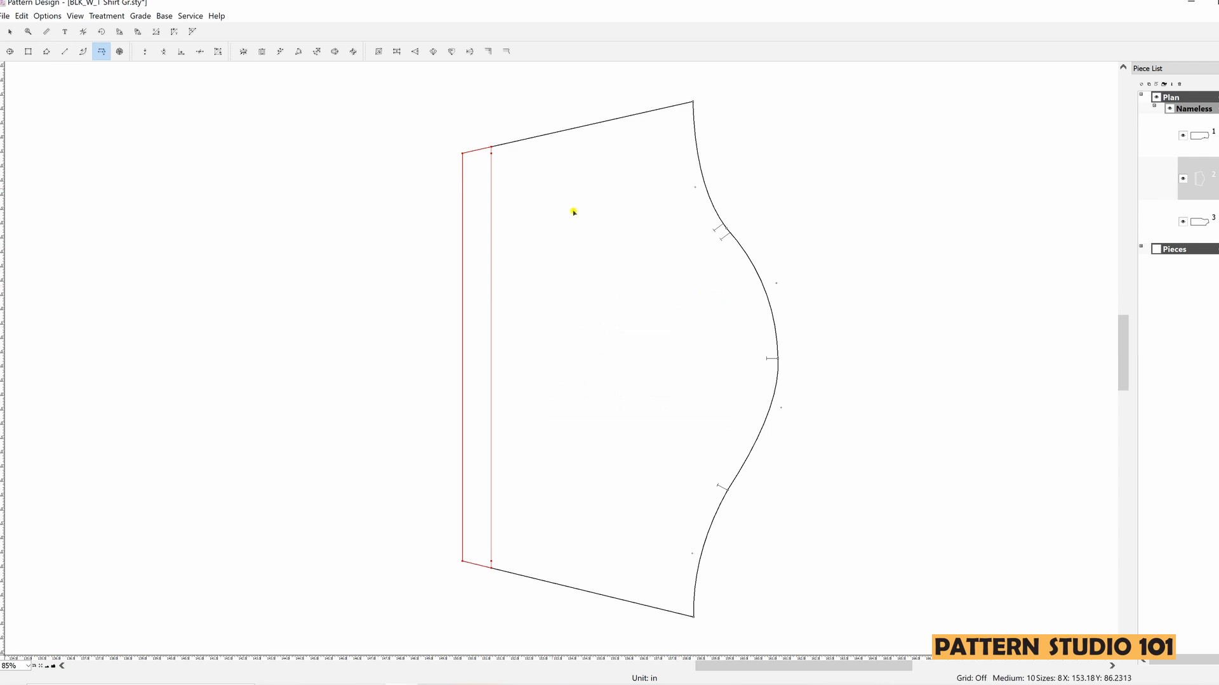
pyautogui.moveTo(463, 216)
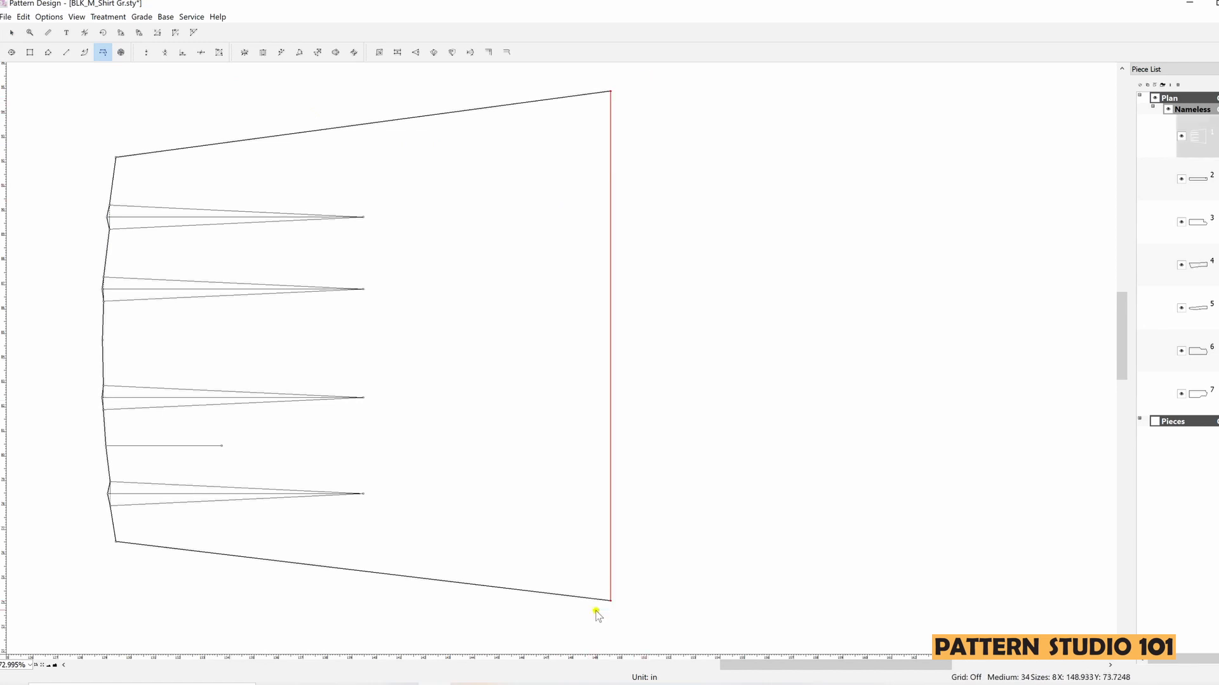
pyautogui.moveTo(518, 304)
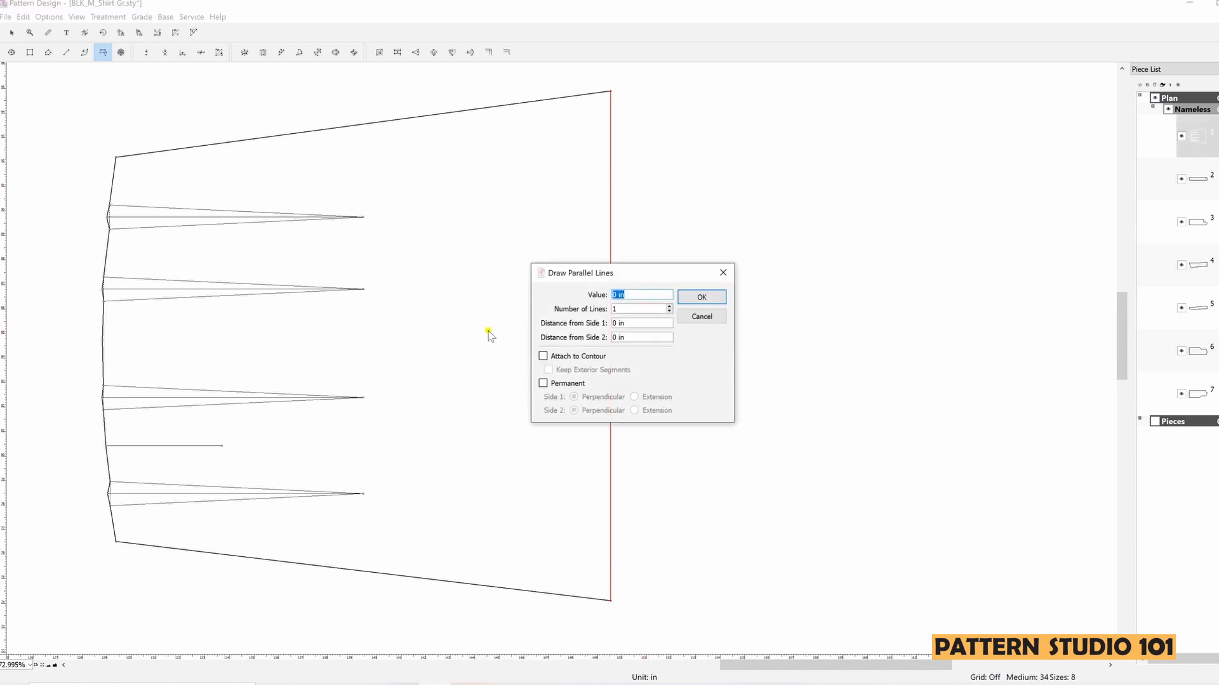
# Step: Draw a 1-inch contour-attached parallel line inside the darted piece's straight edge
pyautogui.write('1')
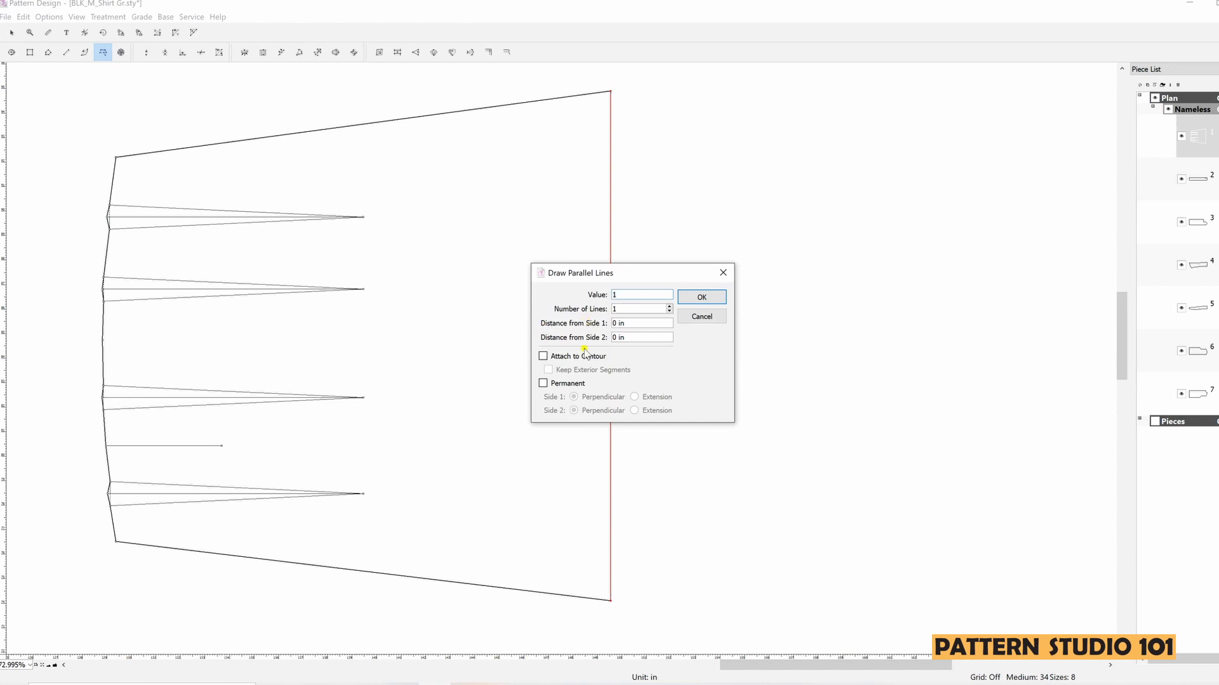
pyautogui.click(543, 356)
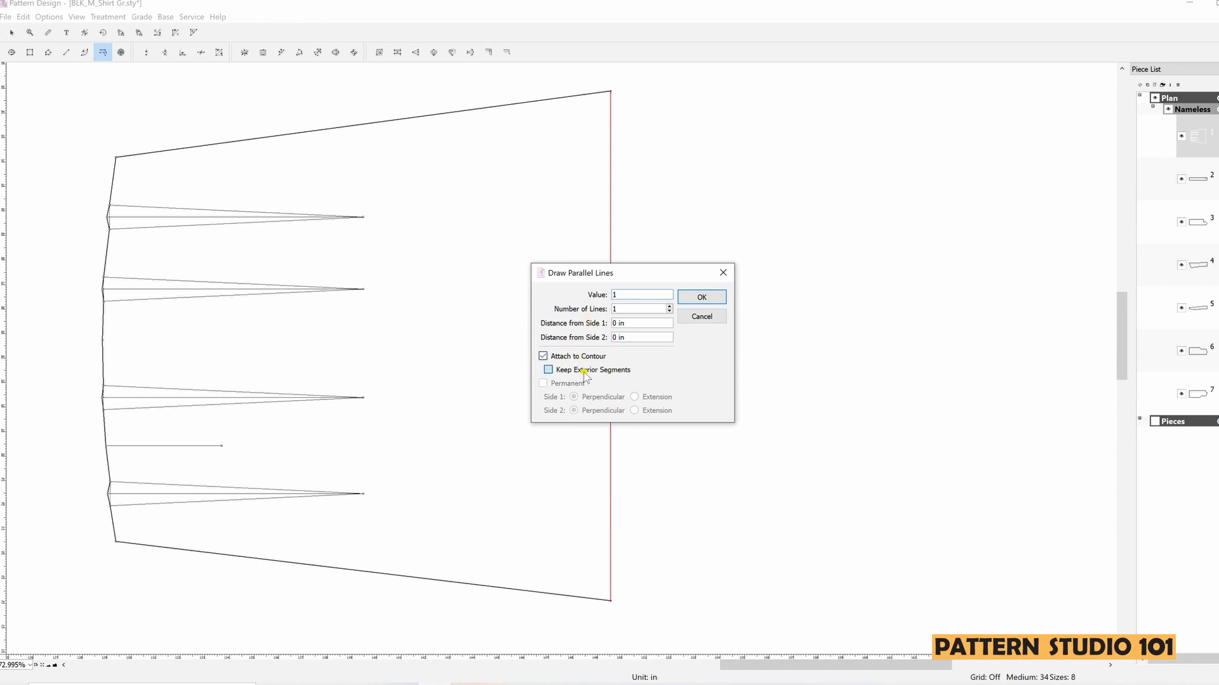
pyautogui.click(700, 297)
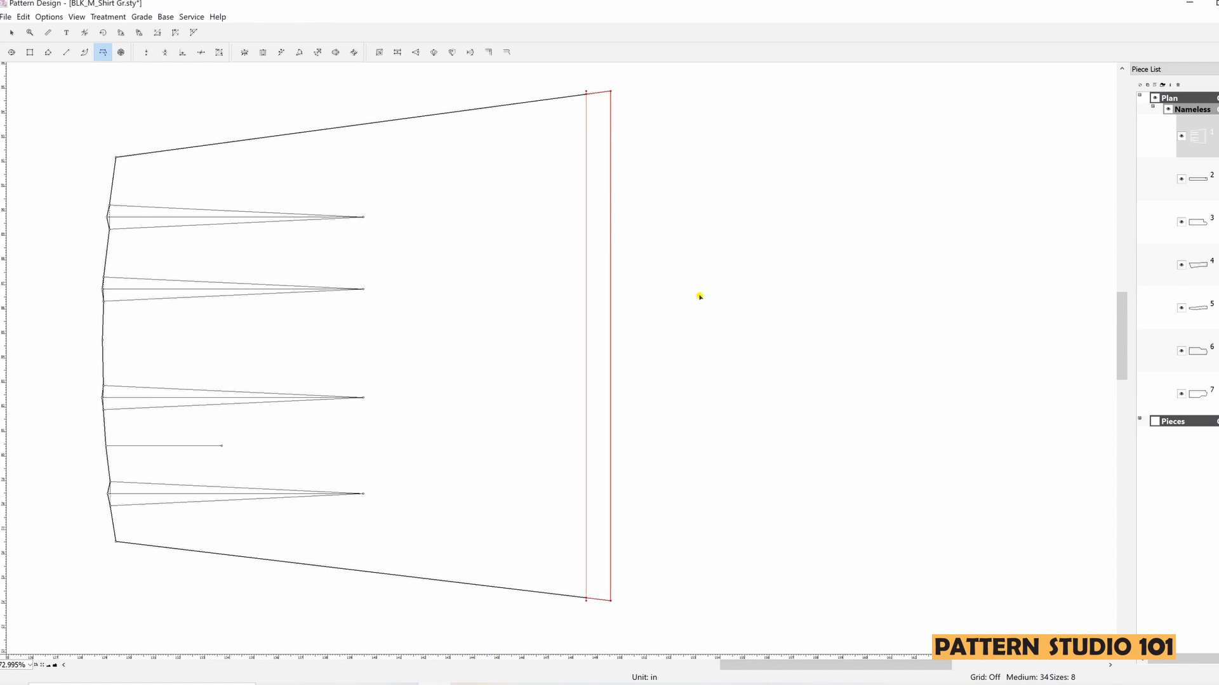
pyautogui.moveTo(596, 111)
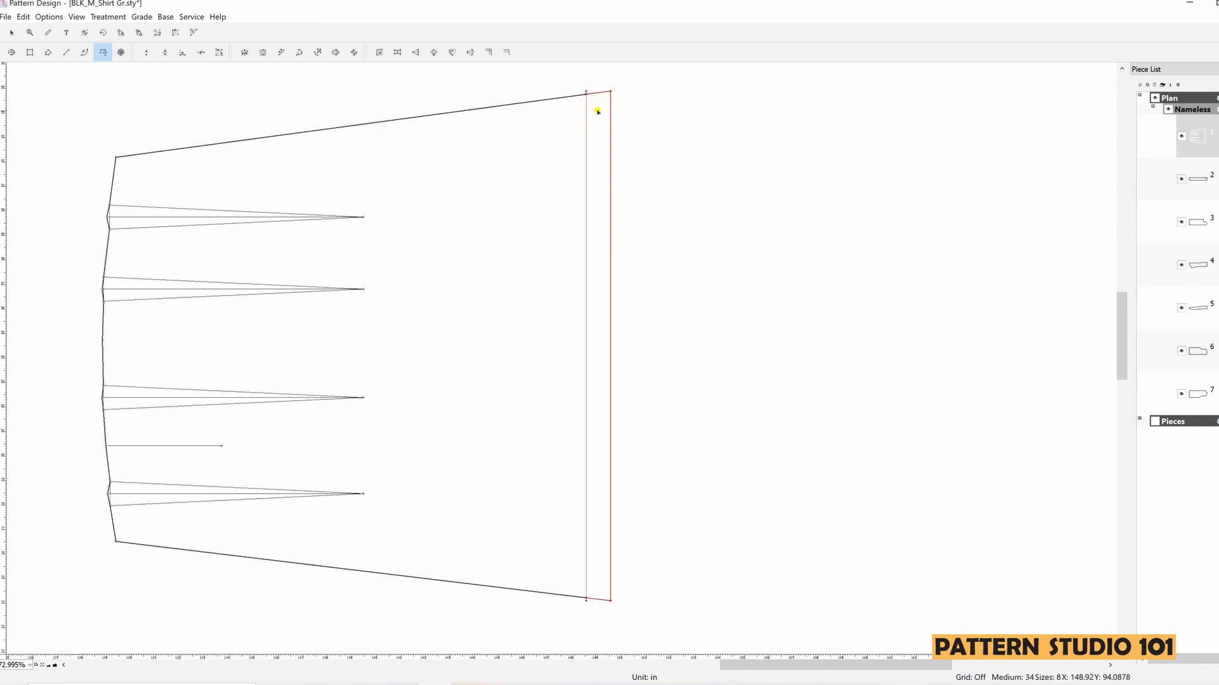
pyautogui.moveTo(575, 560)
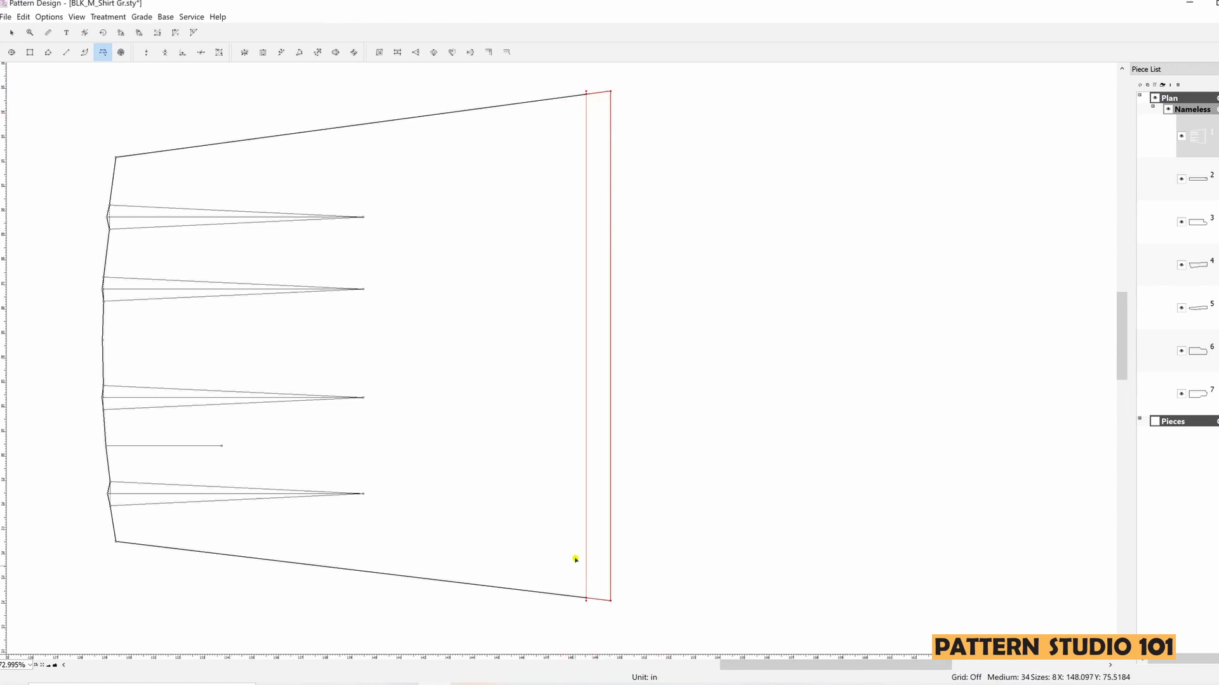
pyautogui.moveTo(575, 588)
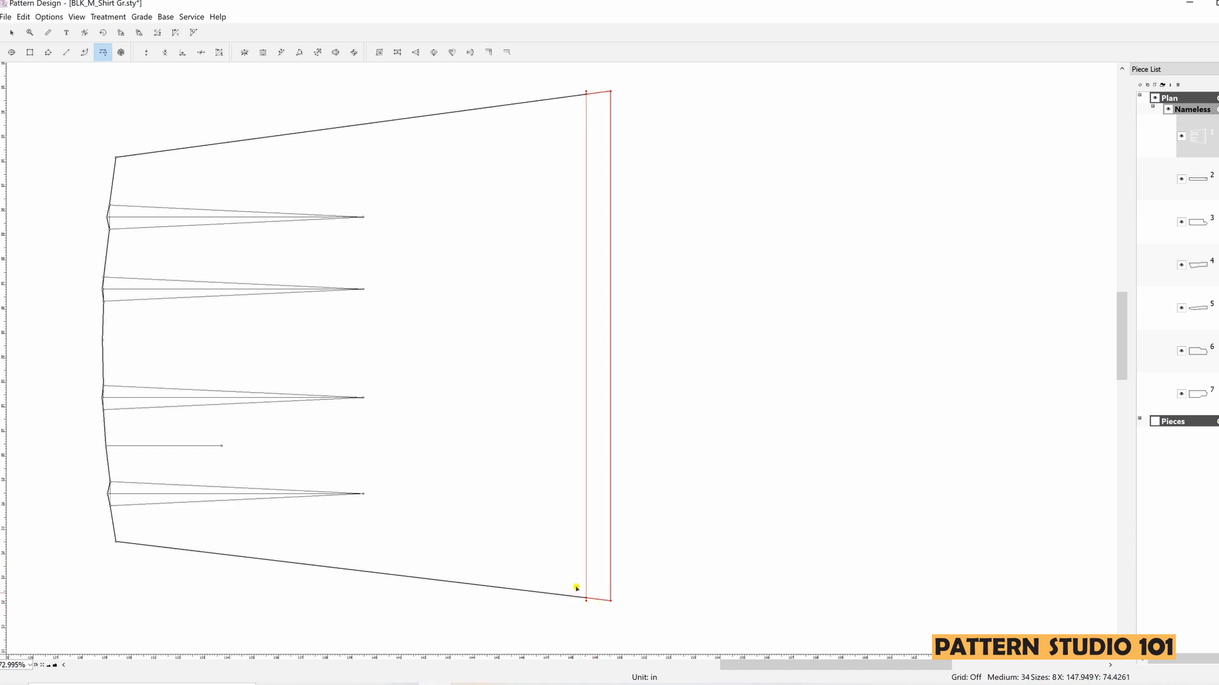
pyautogui.moveTo(606, 622)
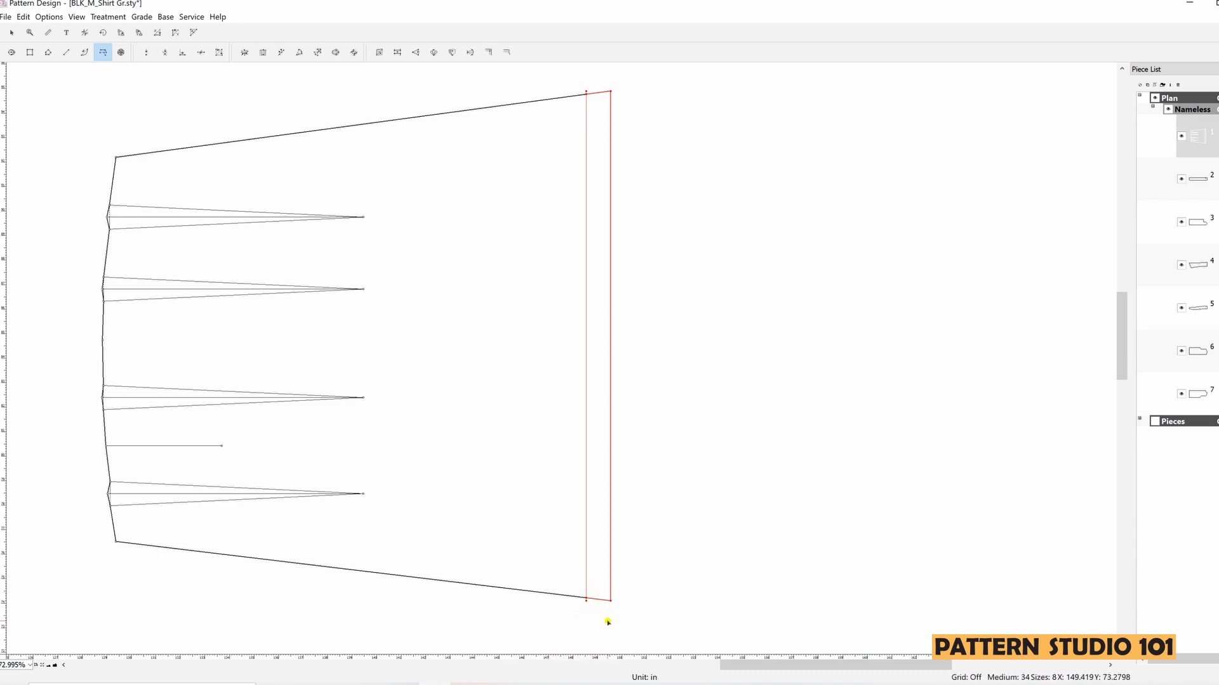
pyautogui.moveTo(353, 337)
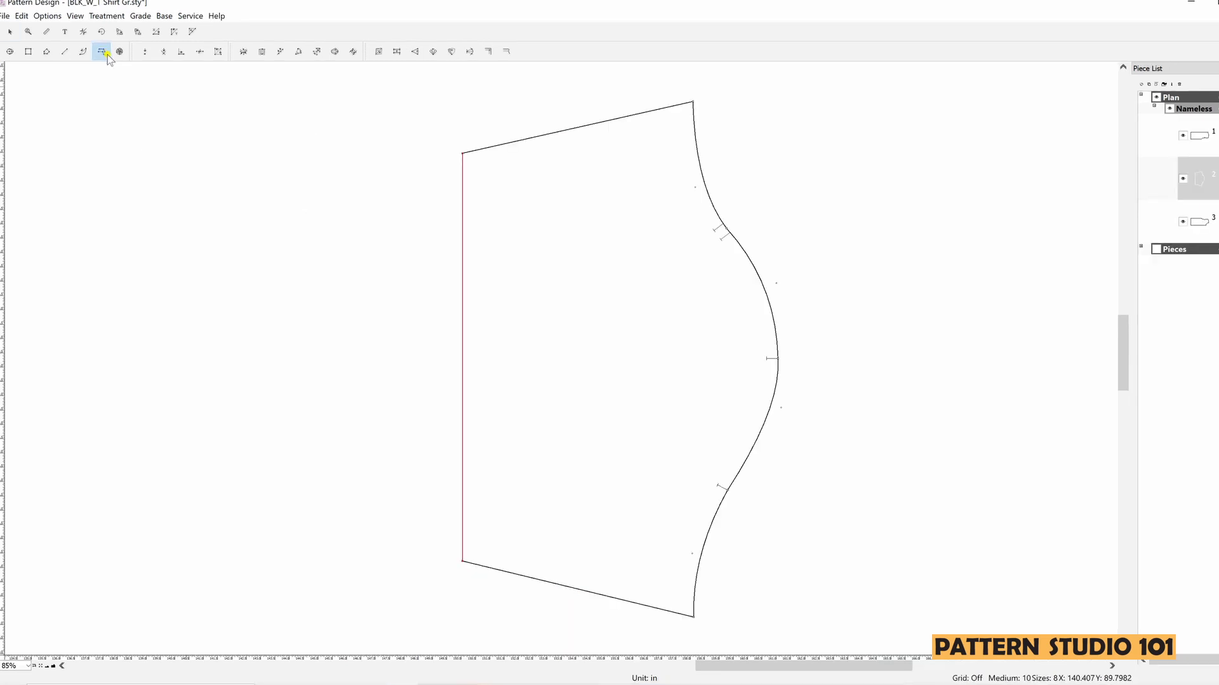
pyautogui.moveTo(599, 254)
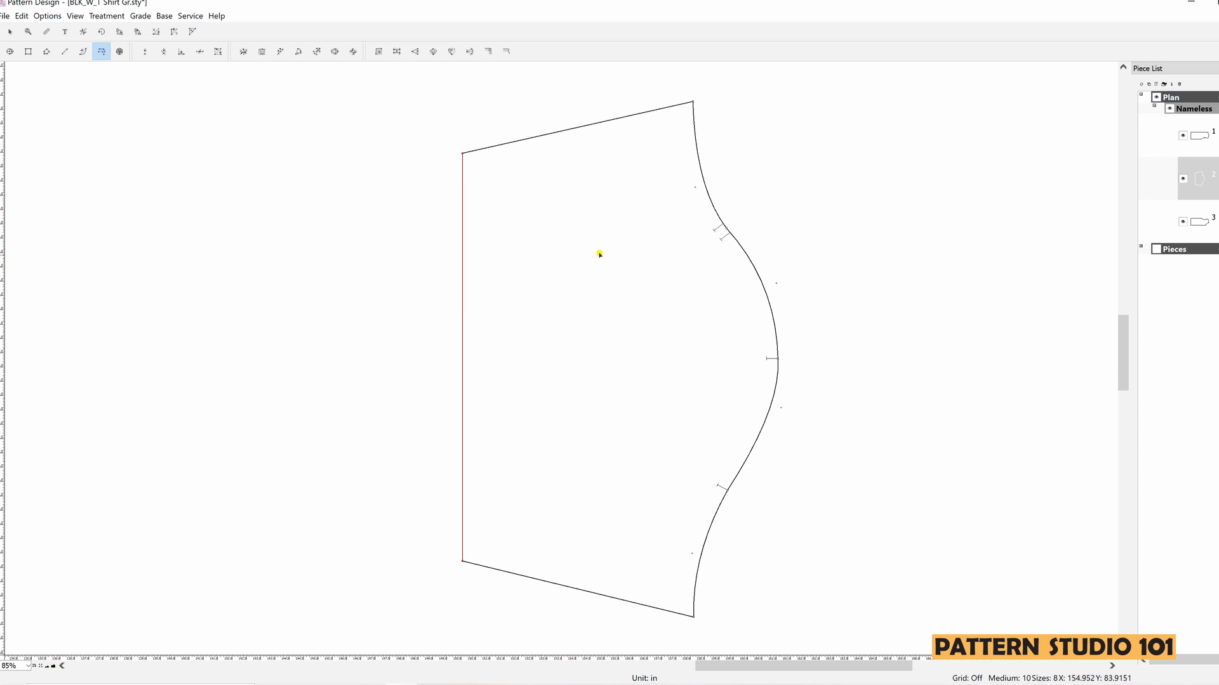
# Step: Permanently offset the sleeve hemline 1 inch inward, with sides extended to meet it
pyautogui.click(599, 253)
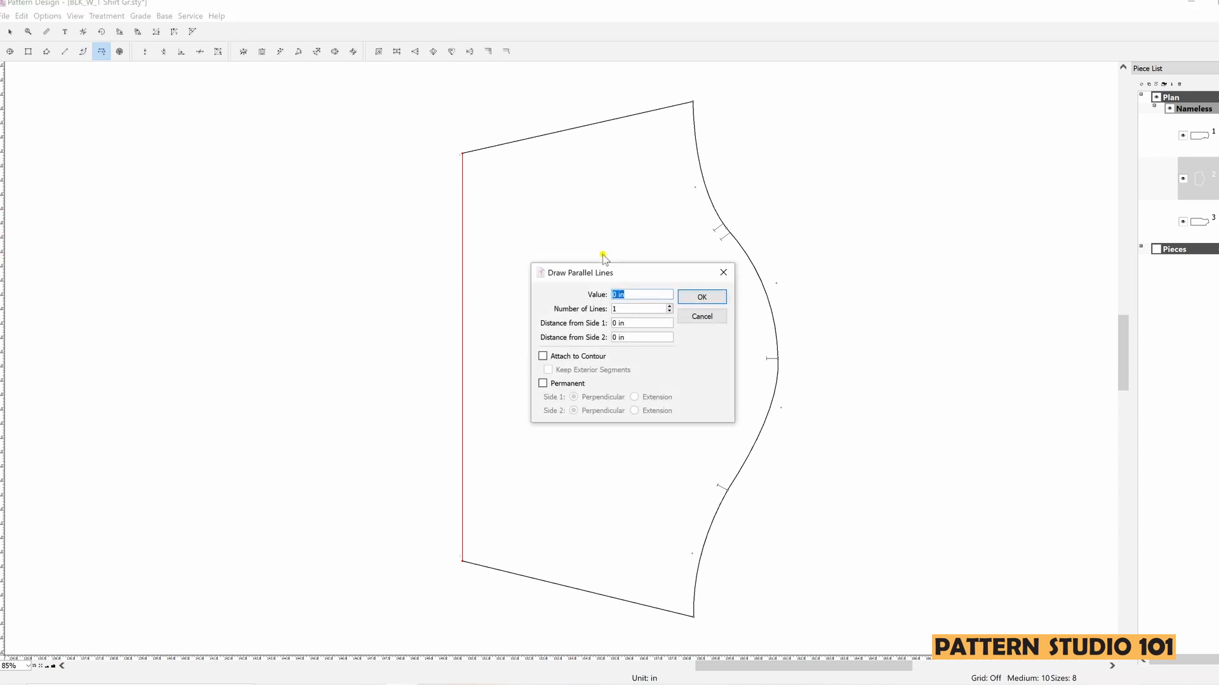
pyautogui.moveTo(606, 239)
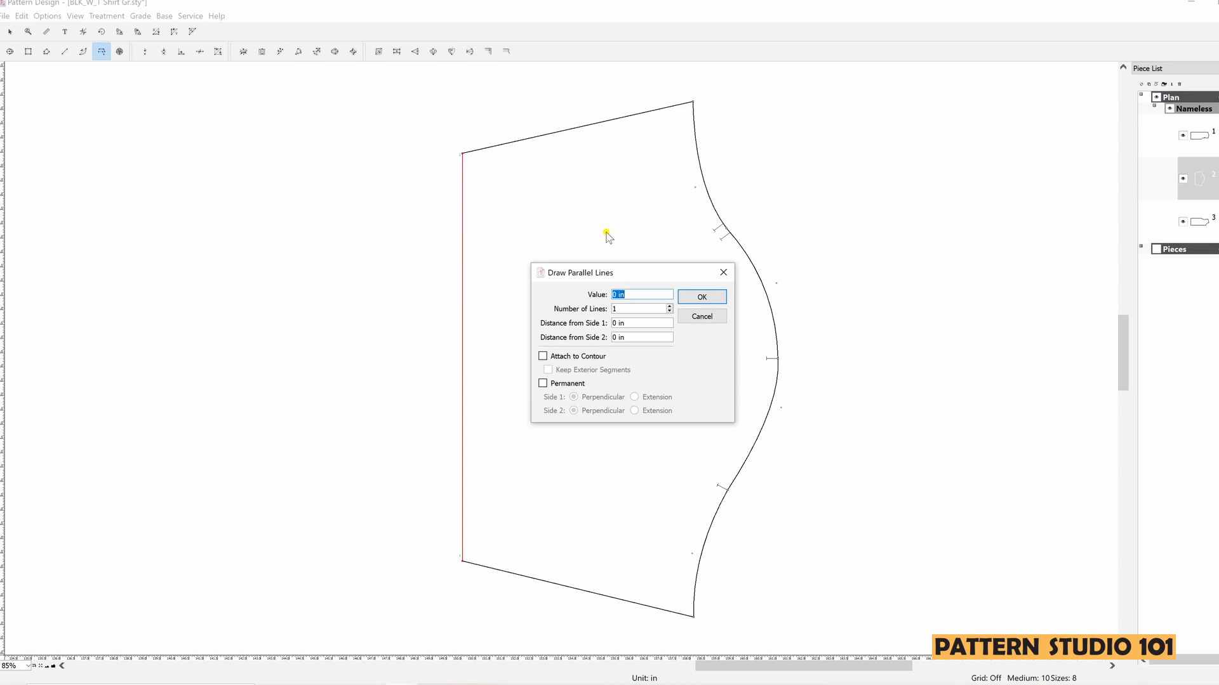
pyautogui.write('1')
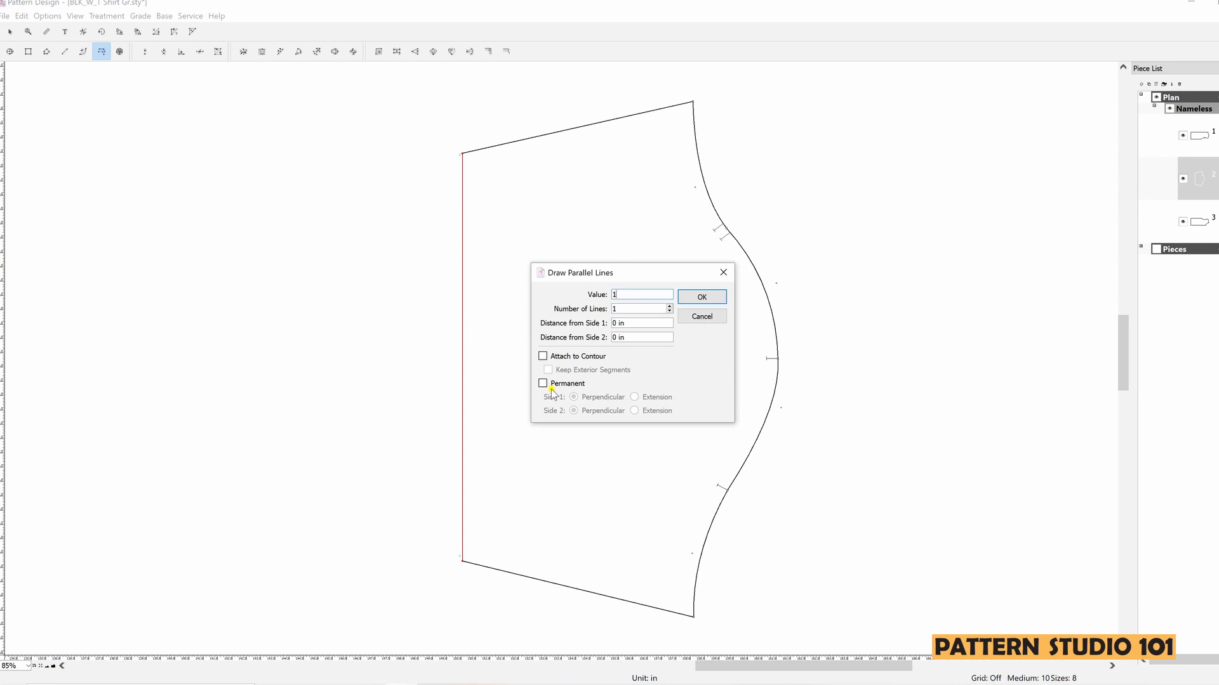
pyautogui.click(543, 383)
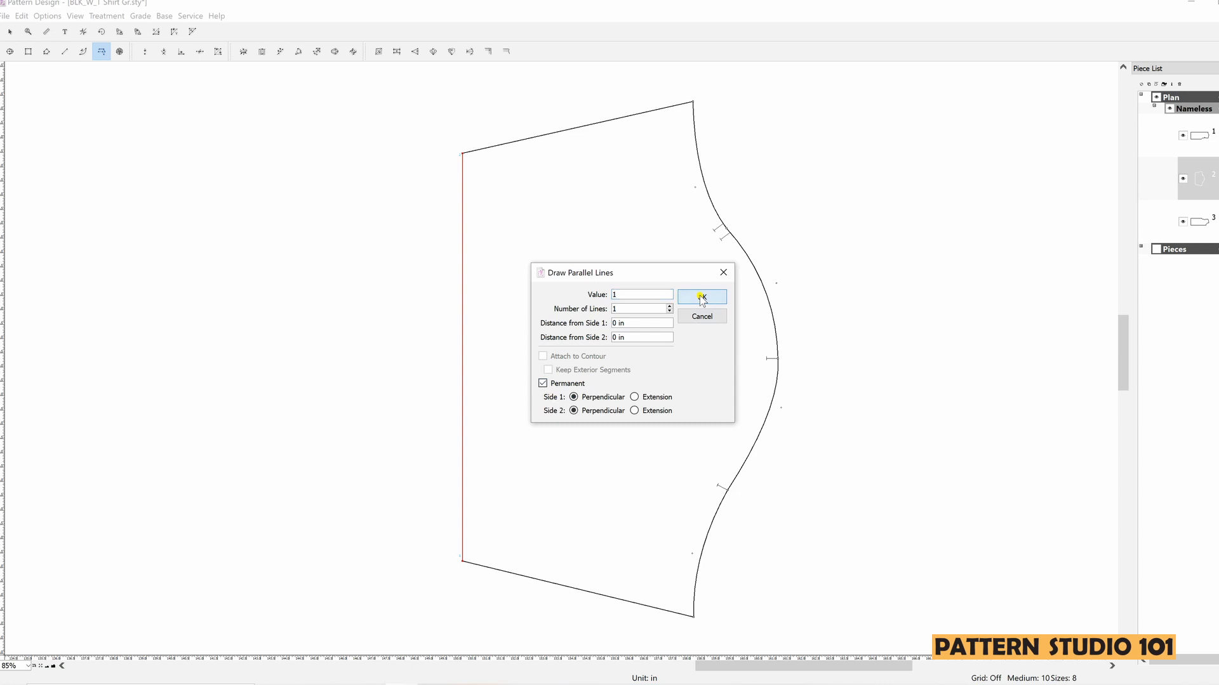
pyautogui.click(700, 297)
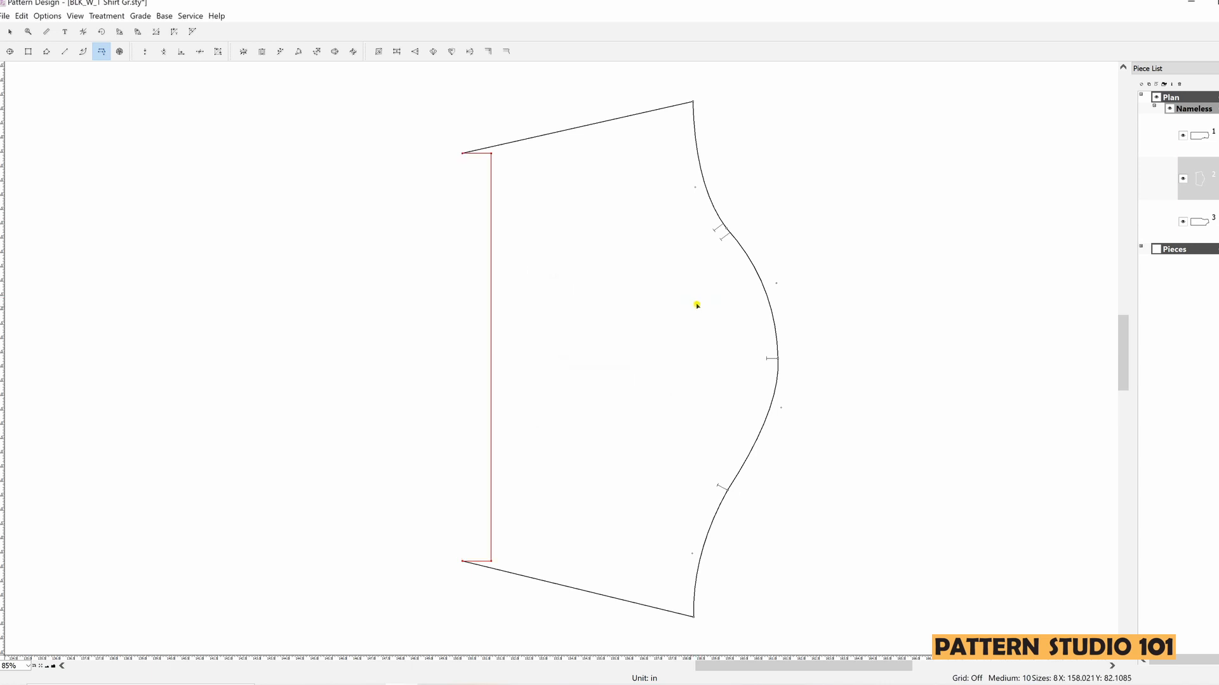
pyautogui.moveTo(533, 378)
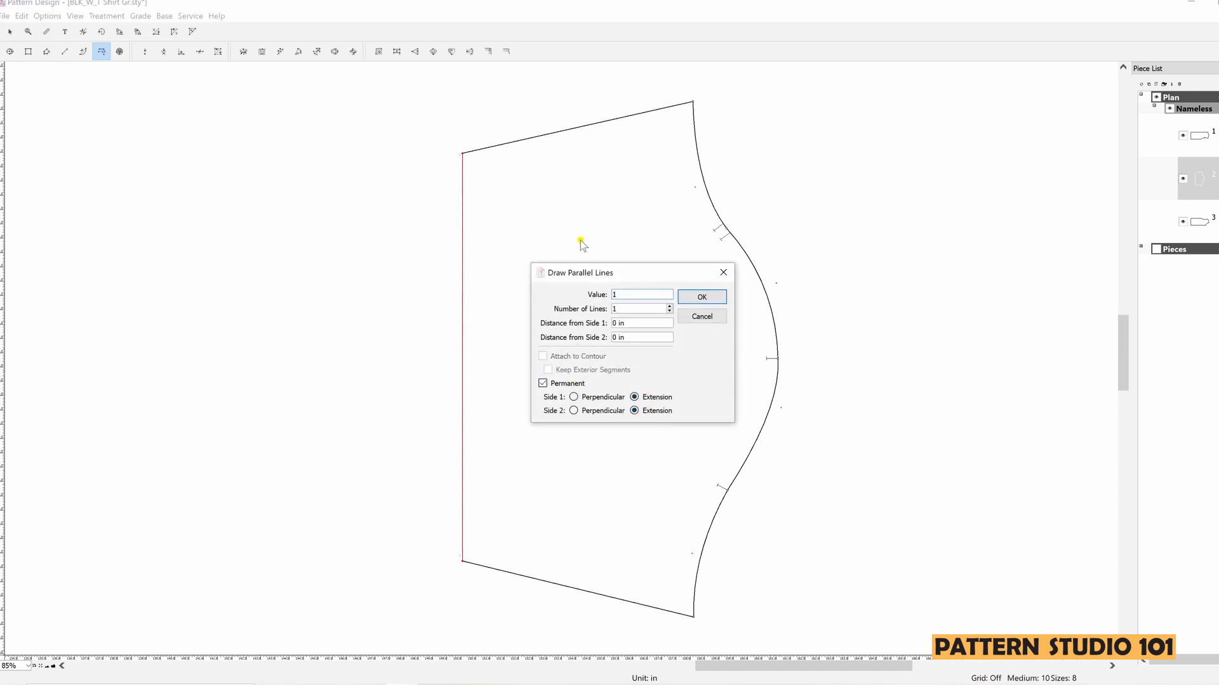
pyautogui.click(700, 297)
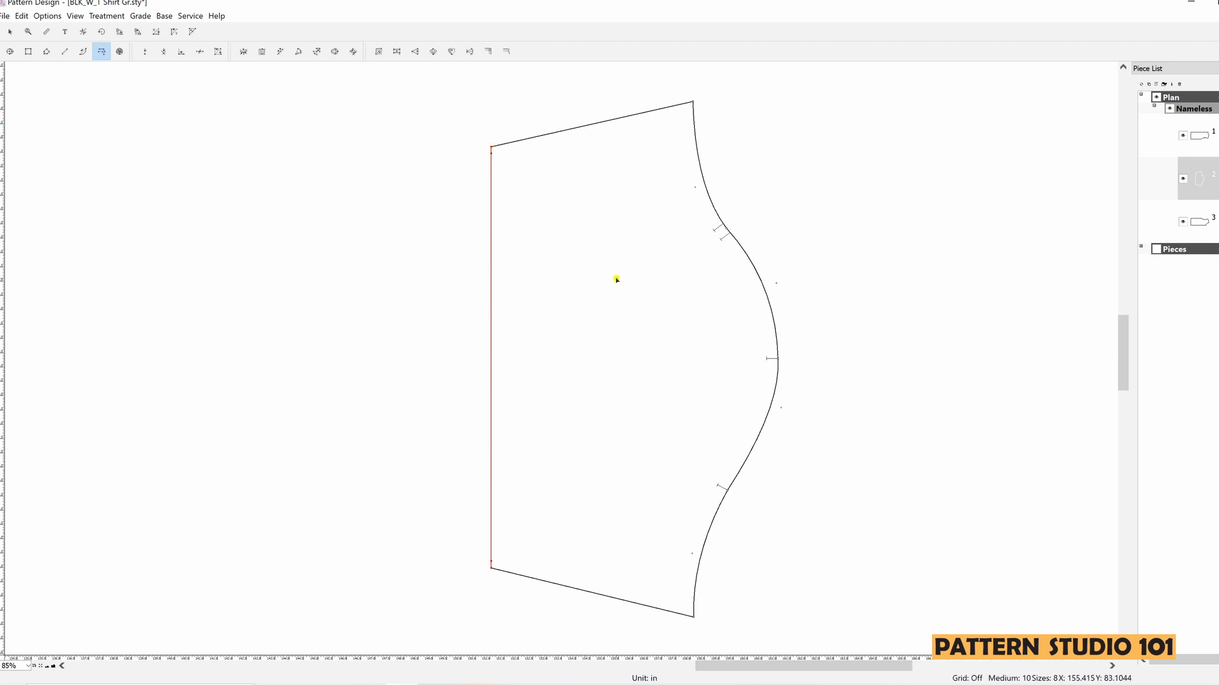
pyautogui.moveTo(627, 306)
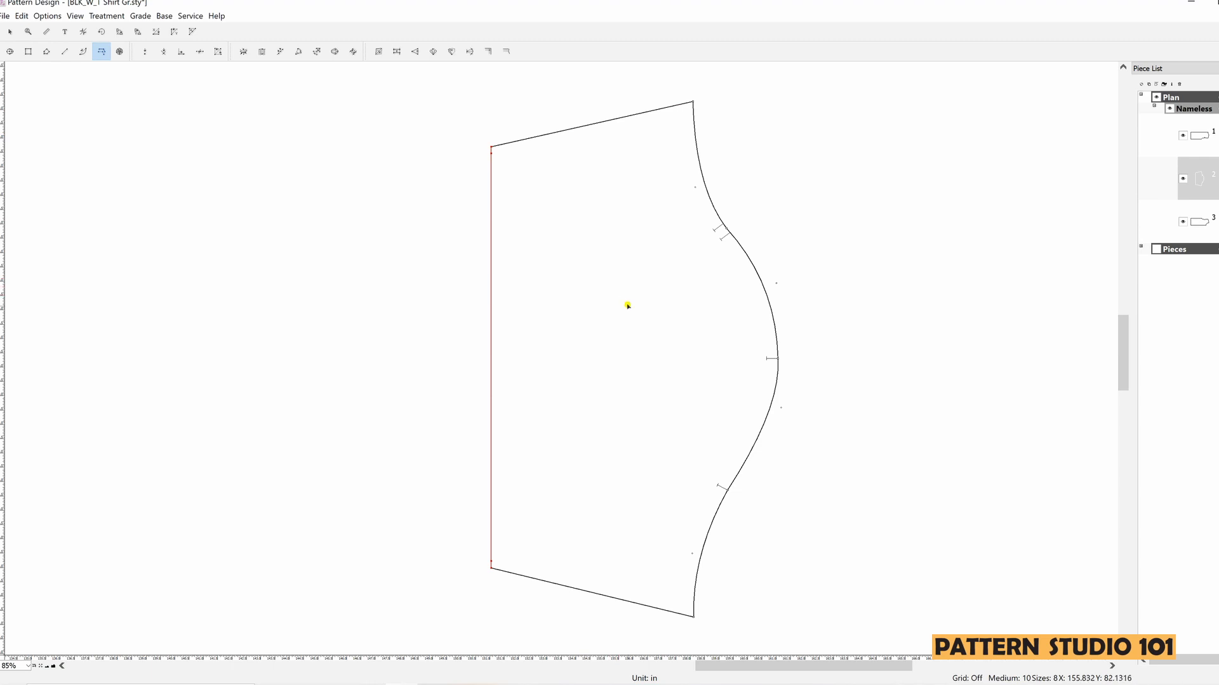
pyautogui.moveTo(644, 326)
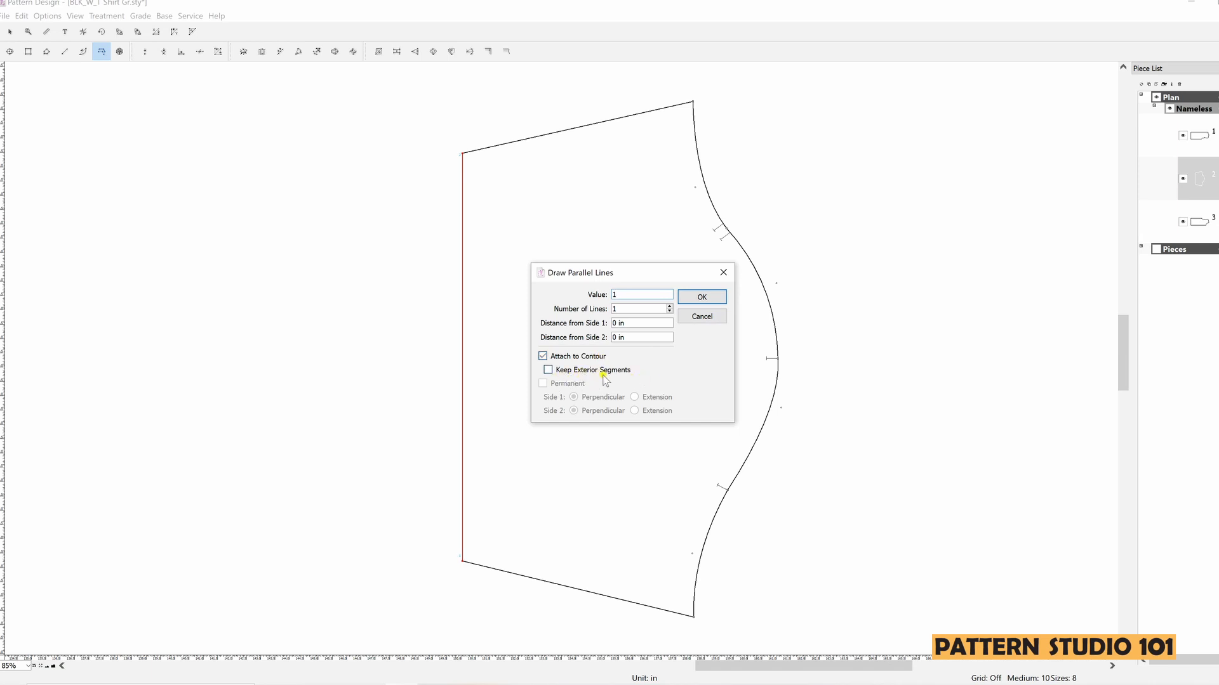
pyautogui.moveTo(615, 361)
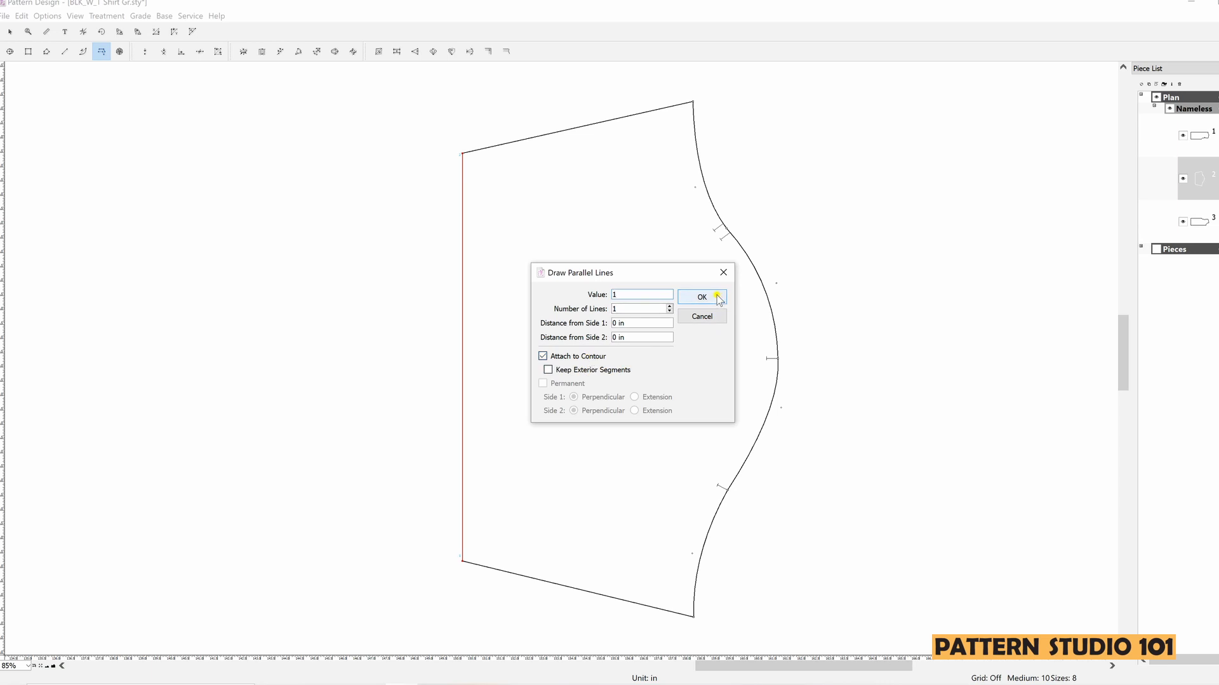
# Step: Undo the hemline move and draw a 1-inch attached fold line inside it
pyautogui.click(700, 297)
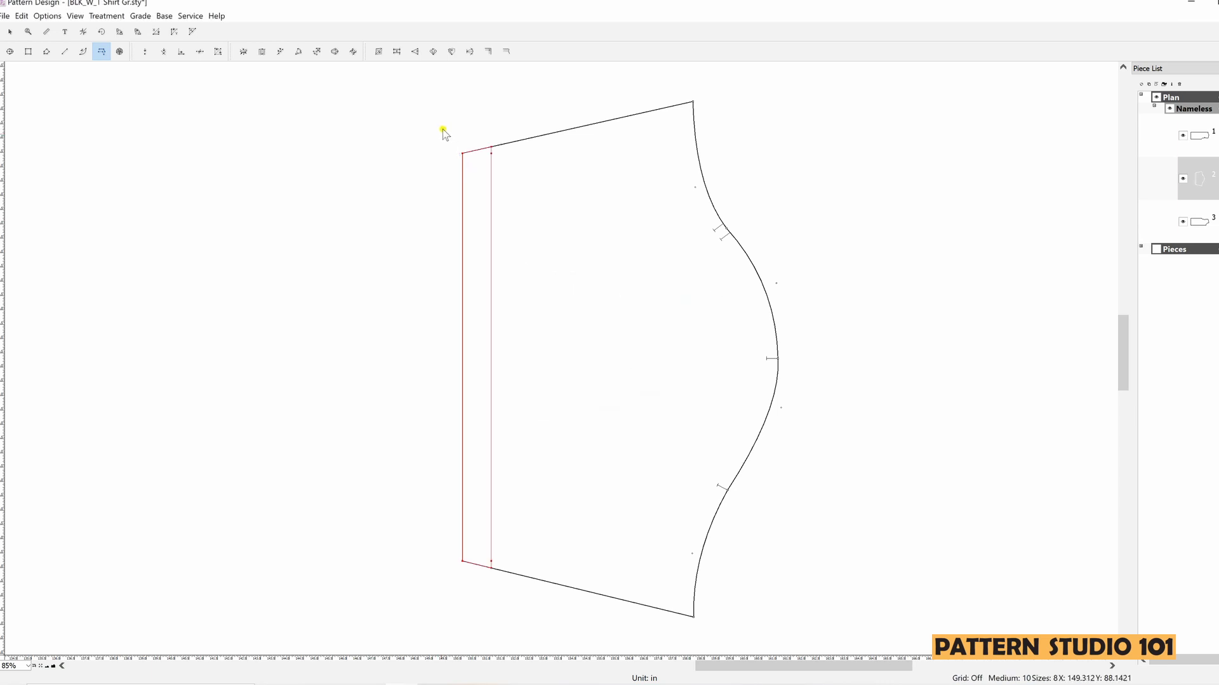
pyautogui.press('ctrl')
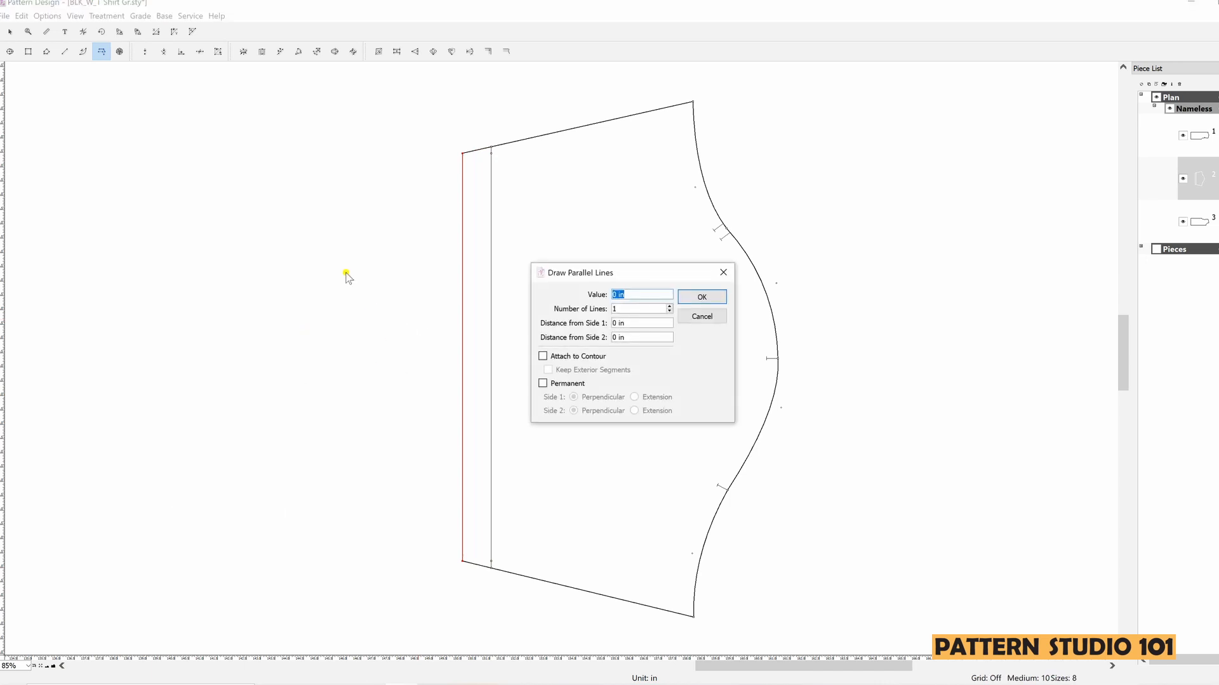
# Step: Permanently extend the sleeve hem 1 inch outward with perpendicular ends
pyautogui.write('1')
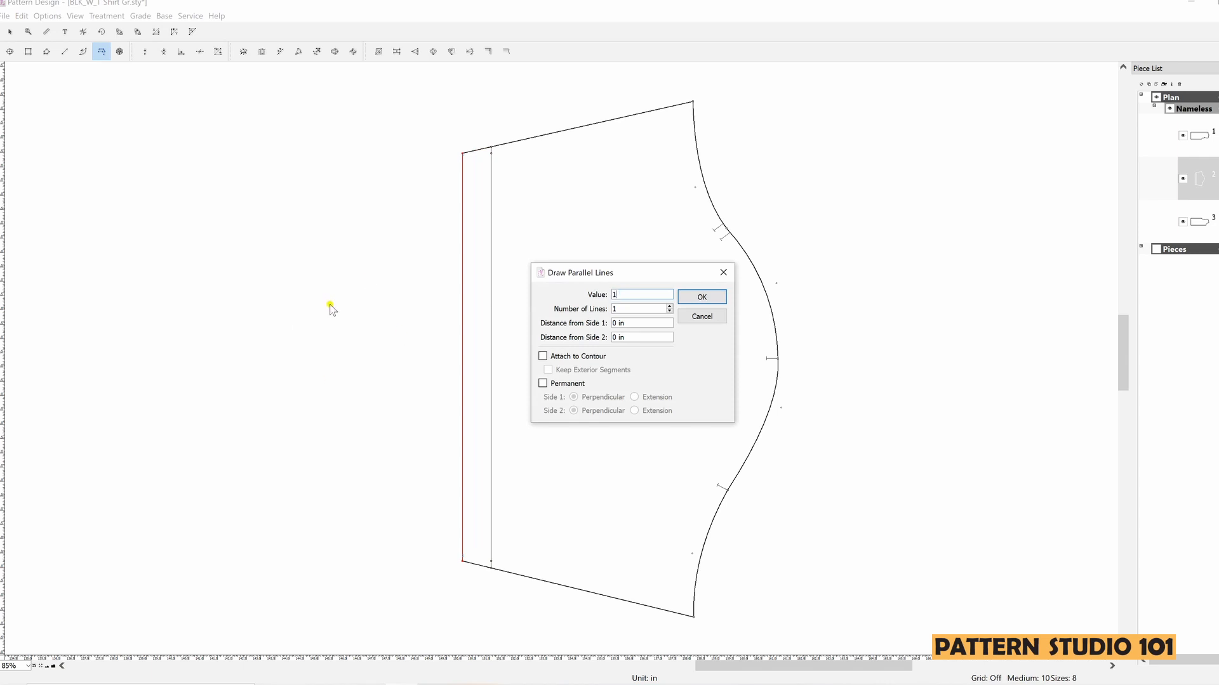
pyautogui.click(542, 383)
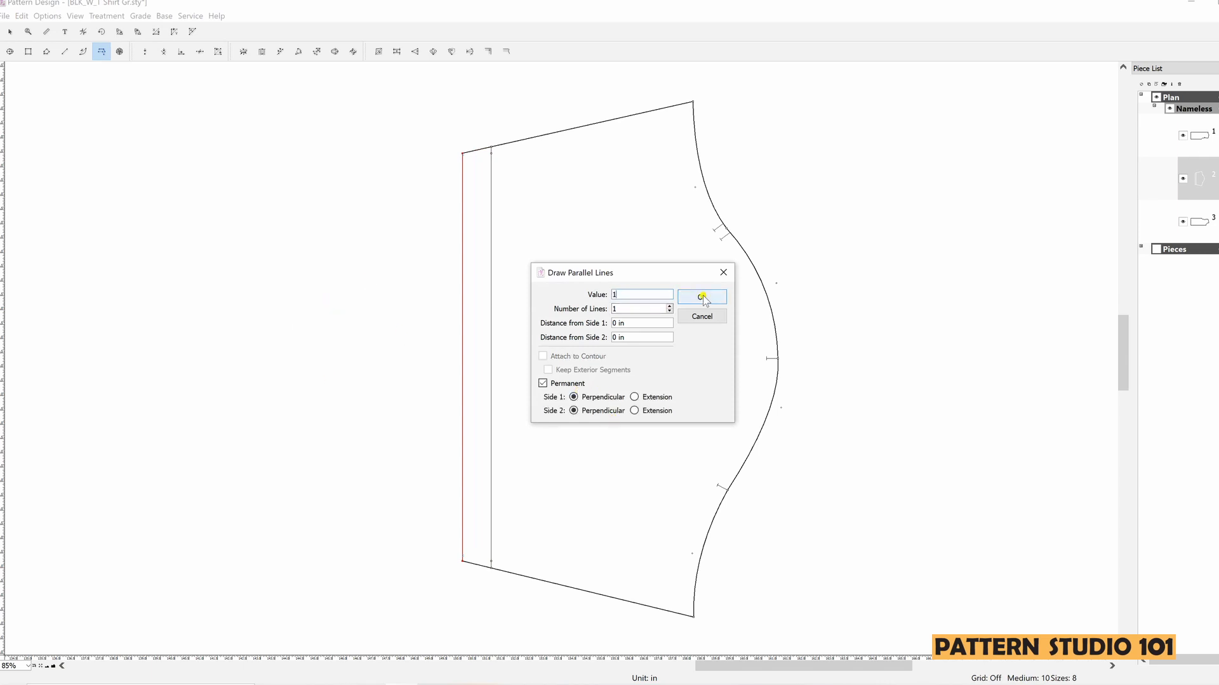
pyautogui.click(700, 297)
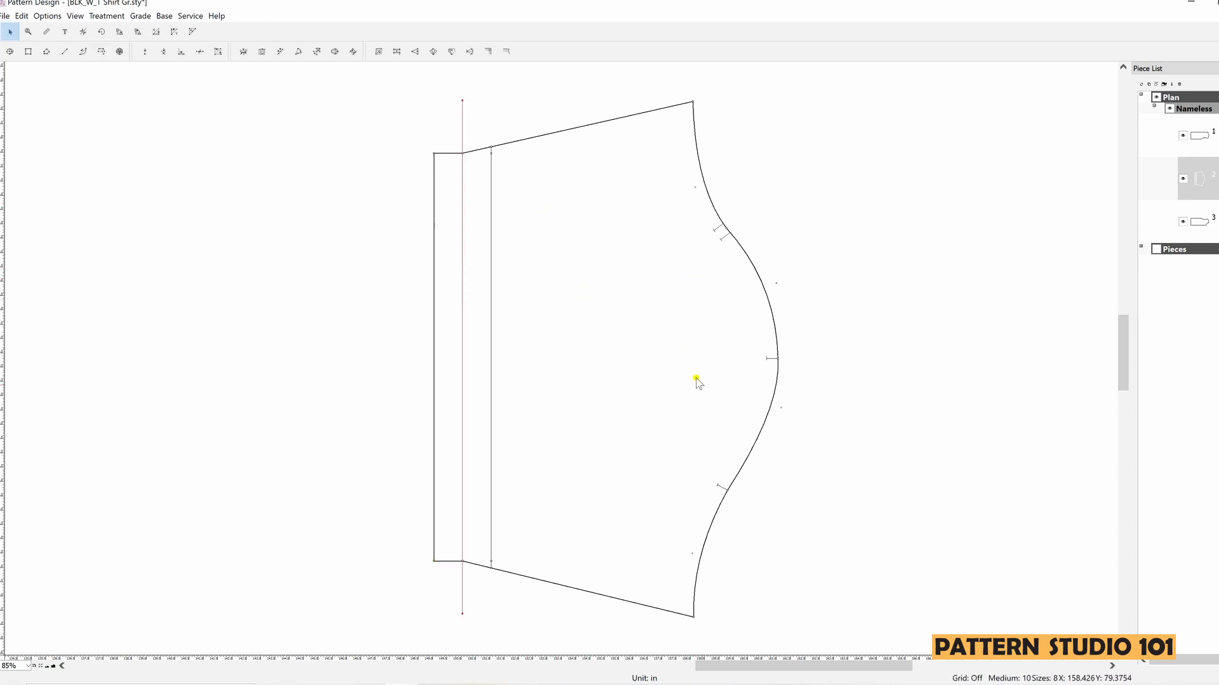
pyautogui.moveTo(808, 477)
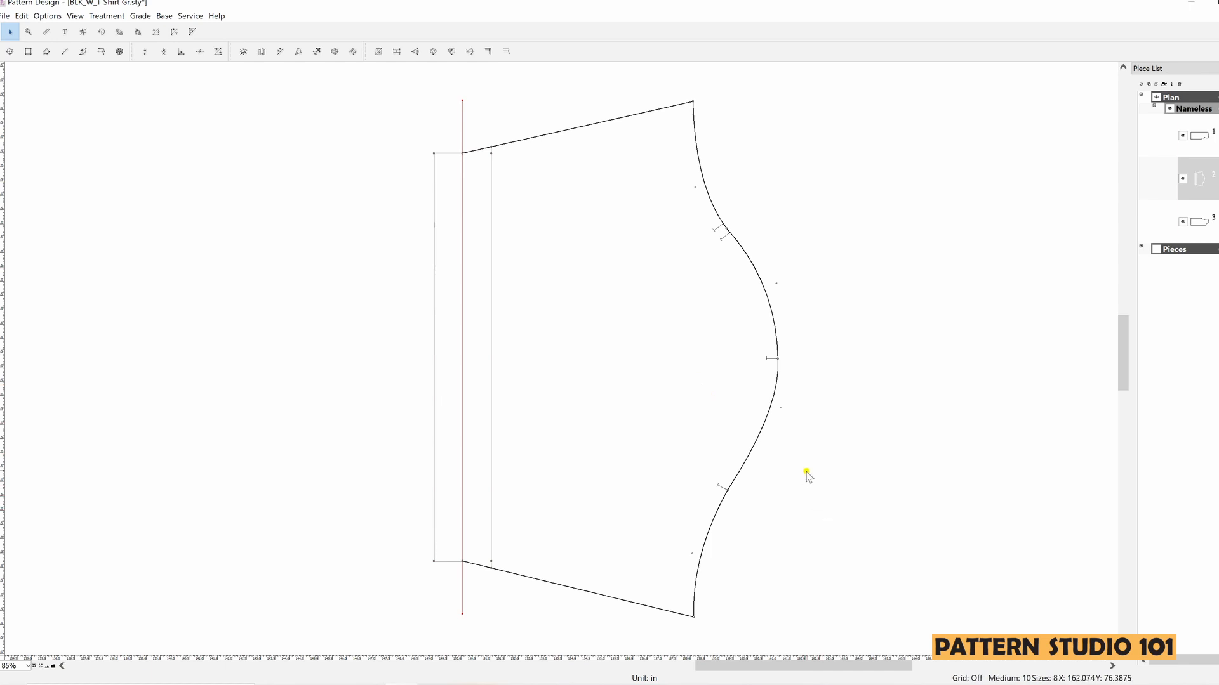
pyautogui.moveTo(482, 365)
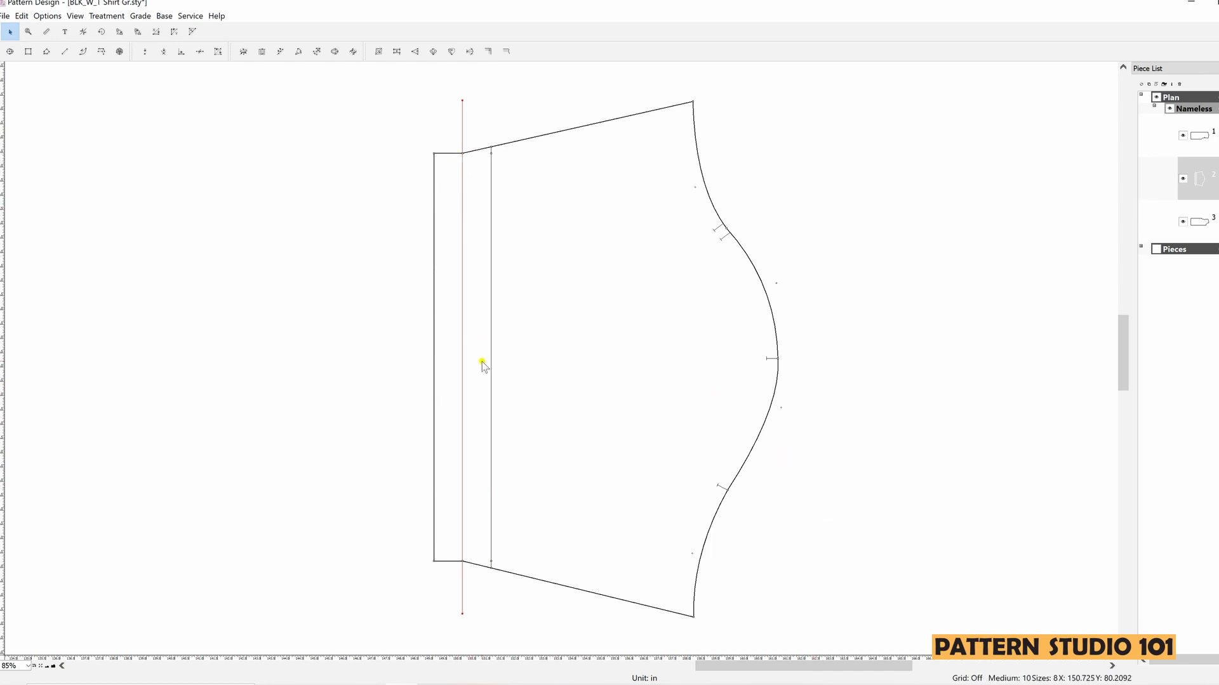
pyautogui.moveTo(155, 31)
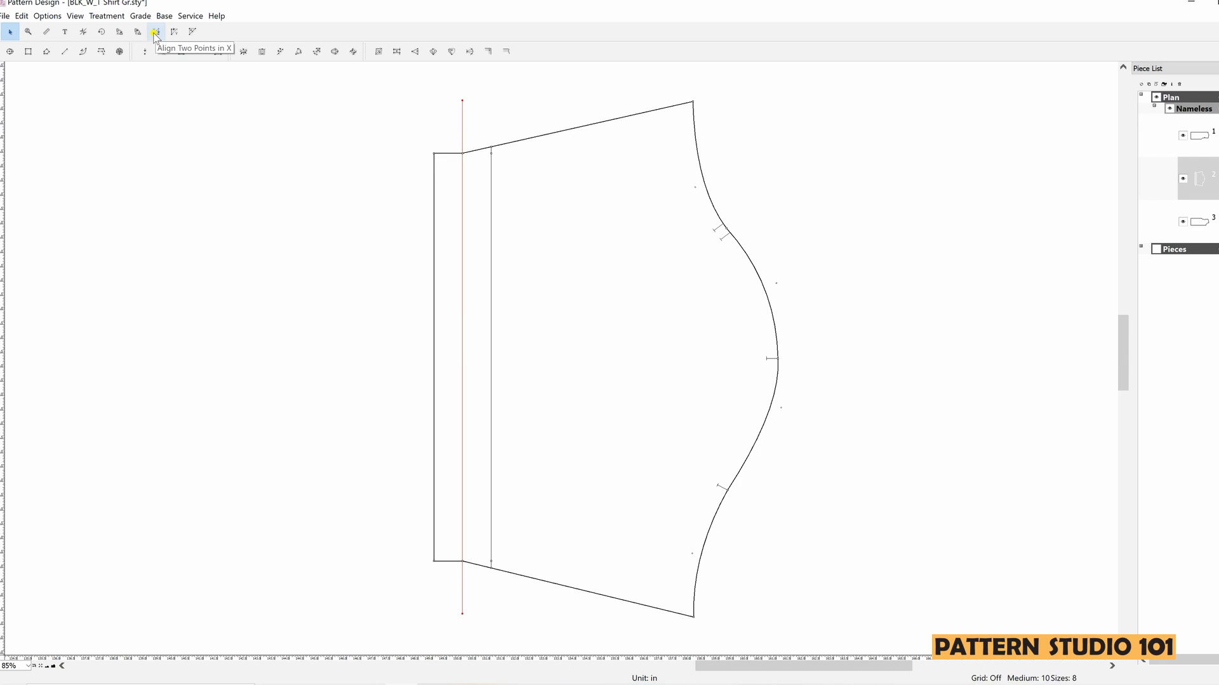
# Step: Align the cuff strip's top and bottom corners with the seam points in X
pyautogui.click(155, 31)
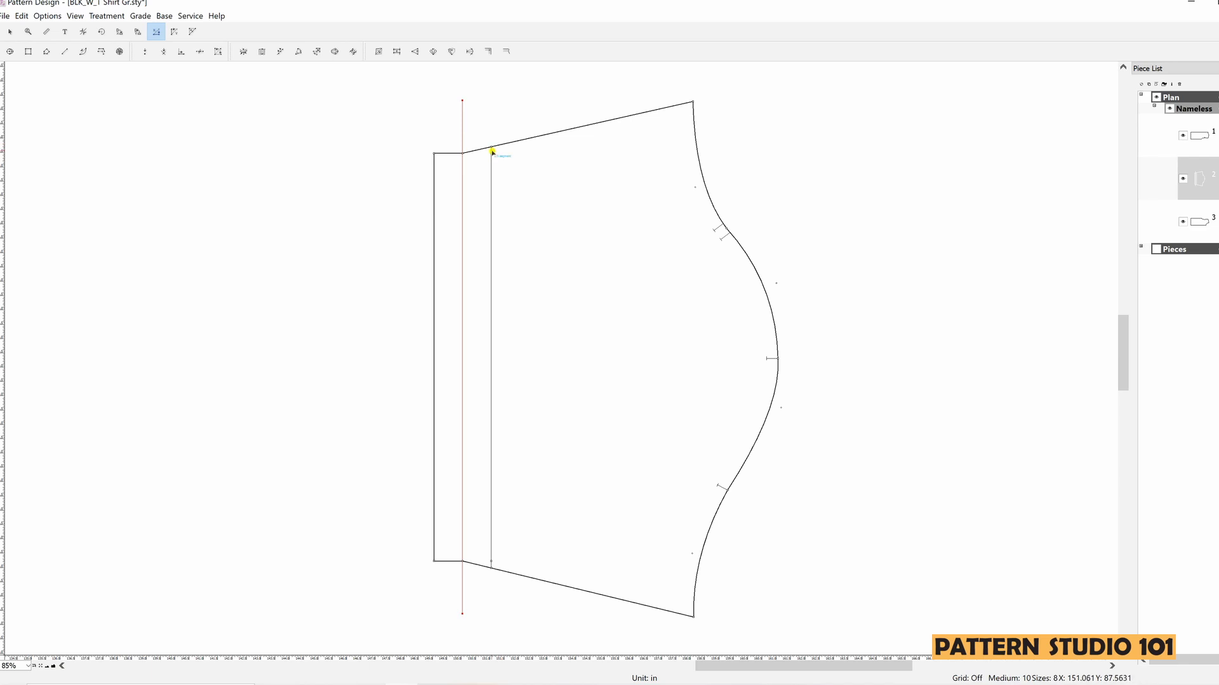
pyautogui.moveTo(491, 149)
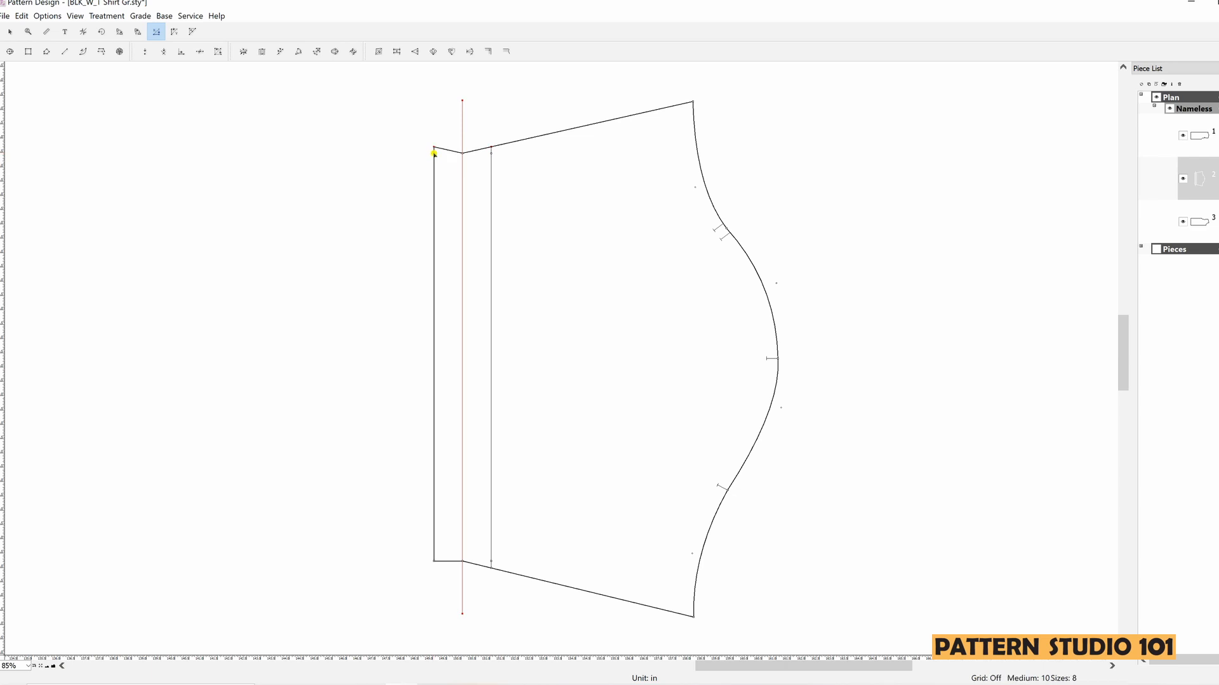
pyautogui.moveTo(515, 561)
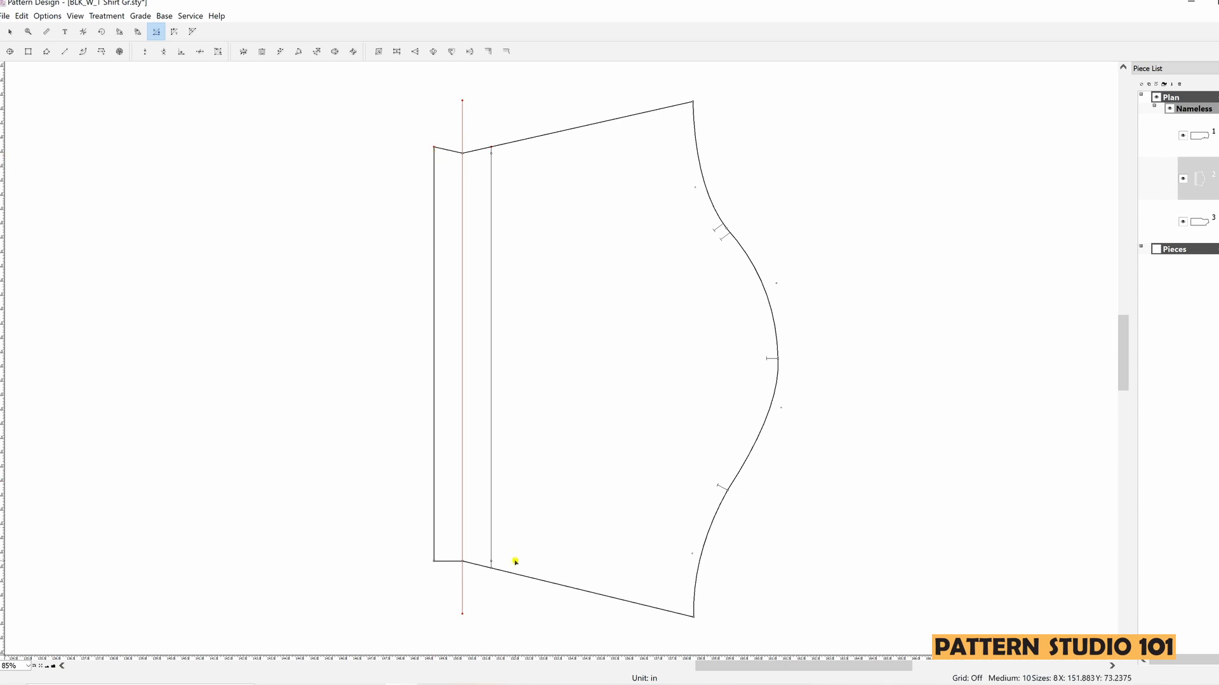
pyautogui.moveTo(434, 570)
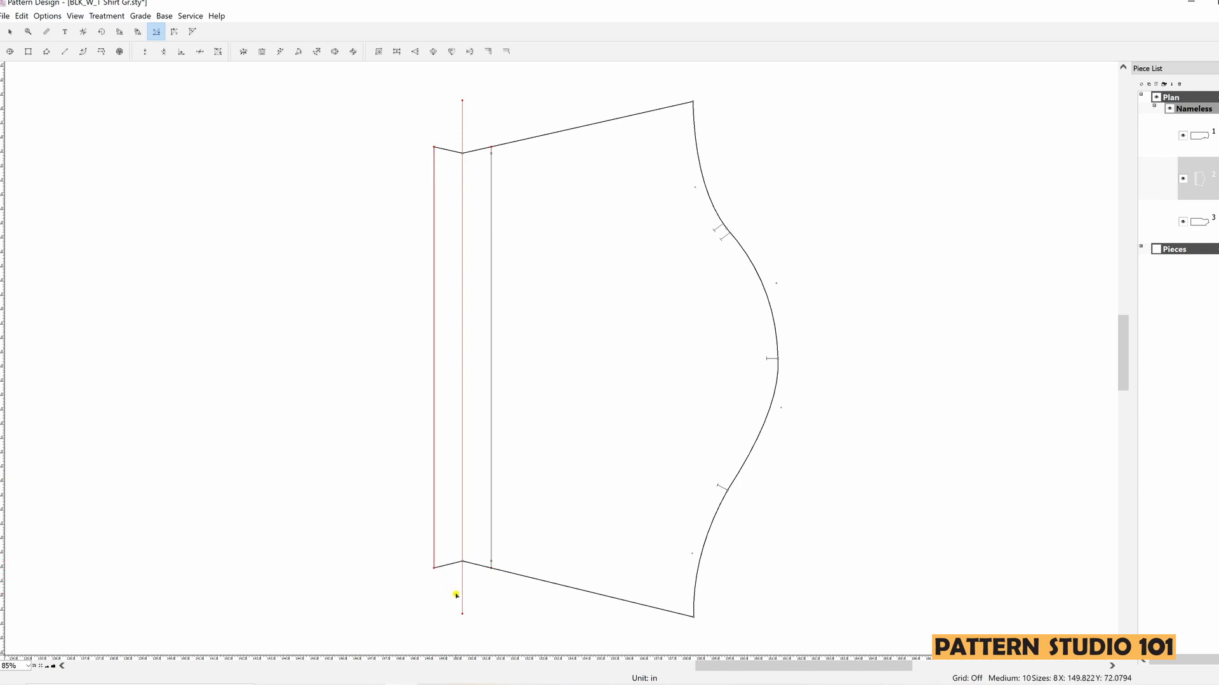
pyautogui.click(100, 51)
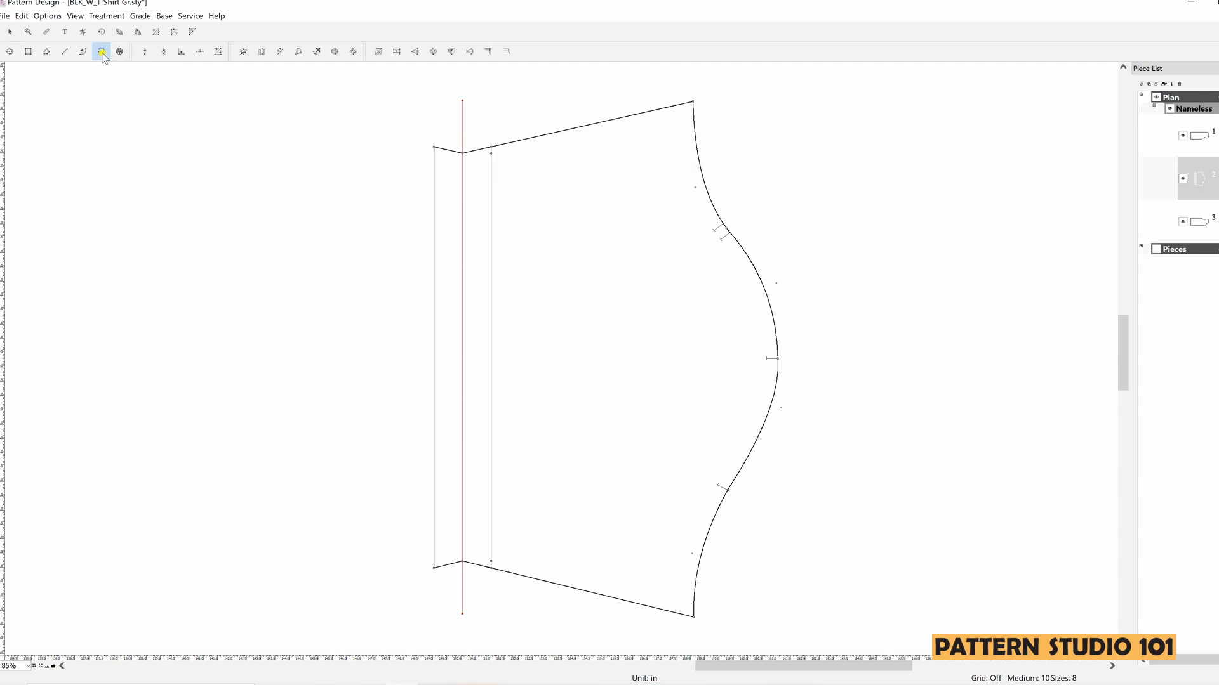
# Step: Permanently add a second 1-inch strip beyond the cuff edge and start aligning its corners
pyautogui.click(101, 52)
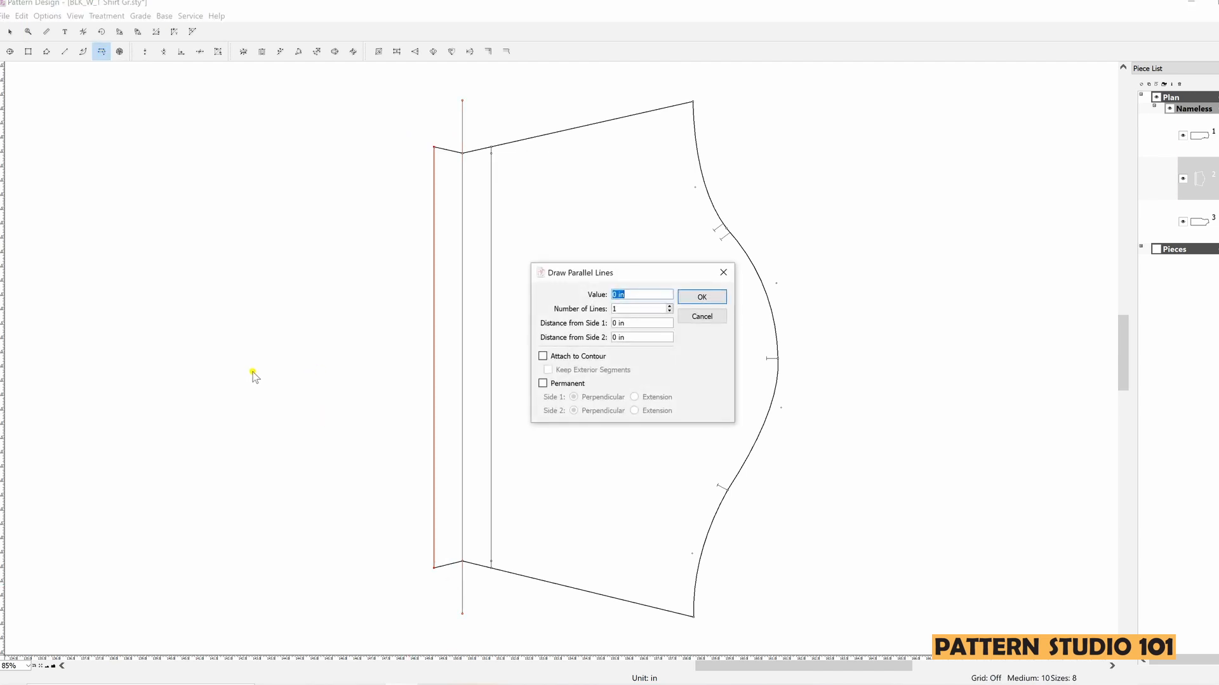
pyautogui.click(542, 383)
pyautogui.write('1')
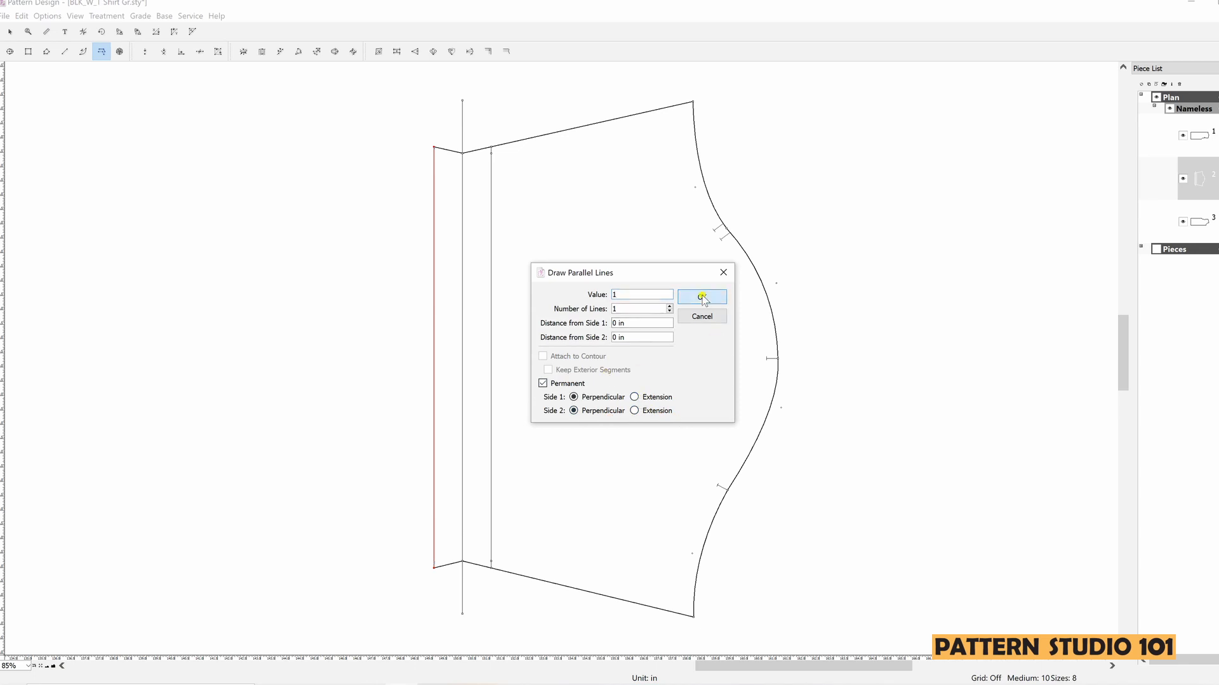
pyautogui.click(700, 297)
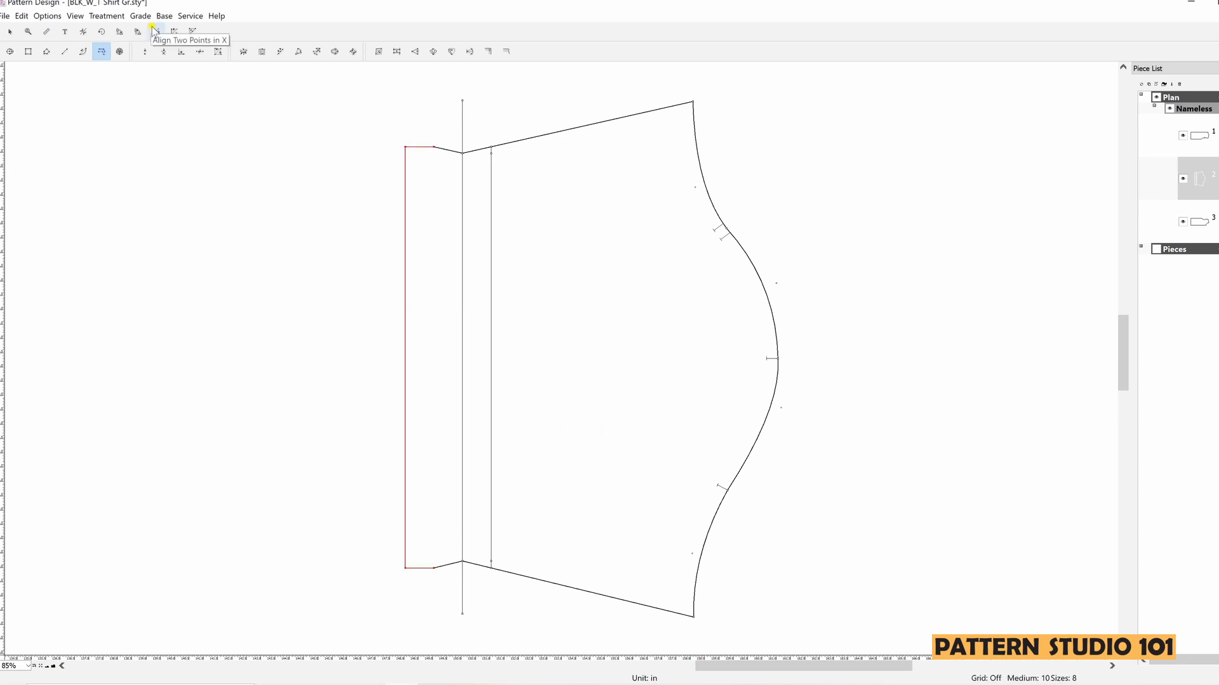
pyautogui.click(155, 31)
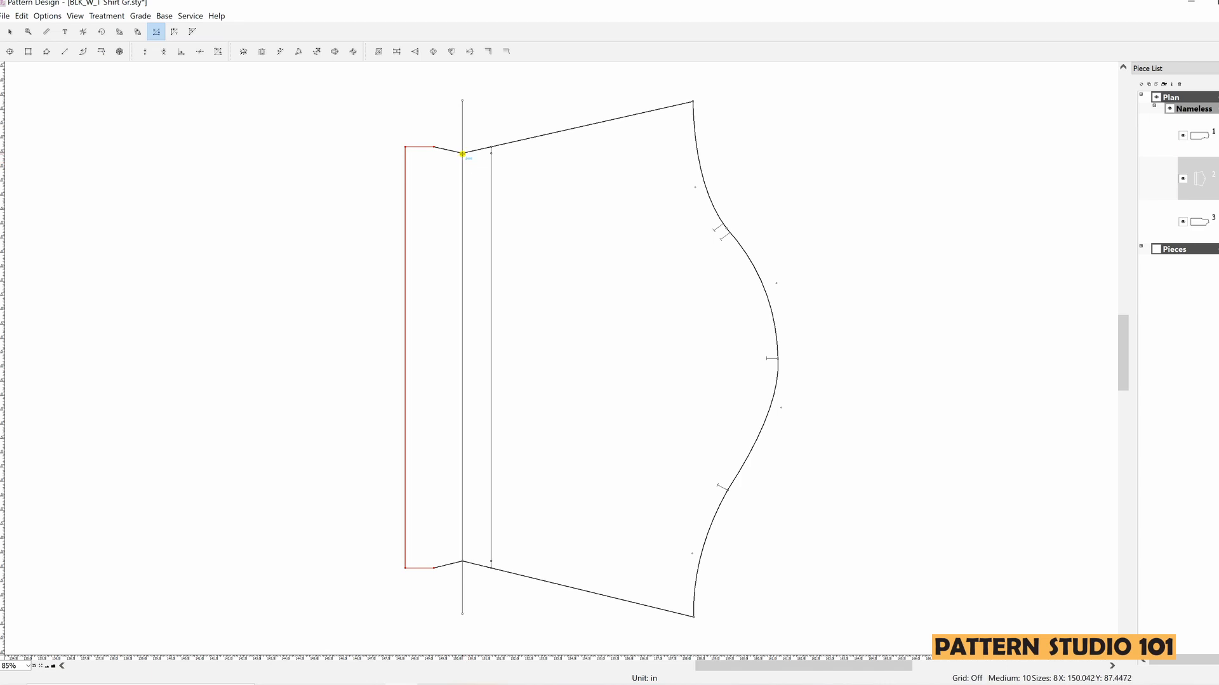
pyautogui.moveTo(404, 147)
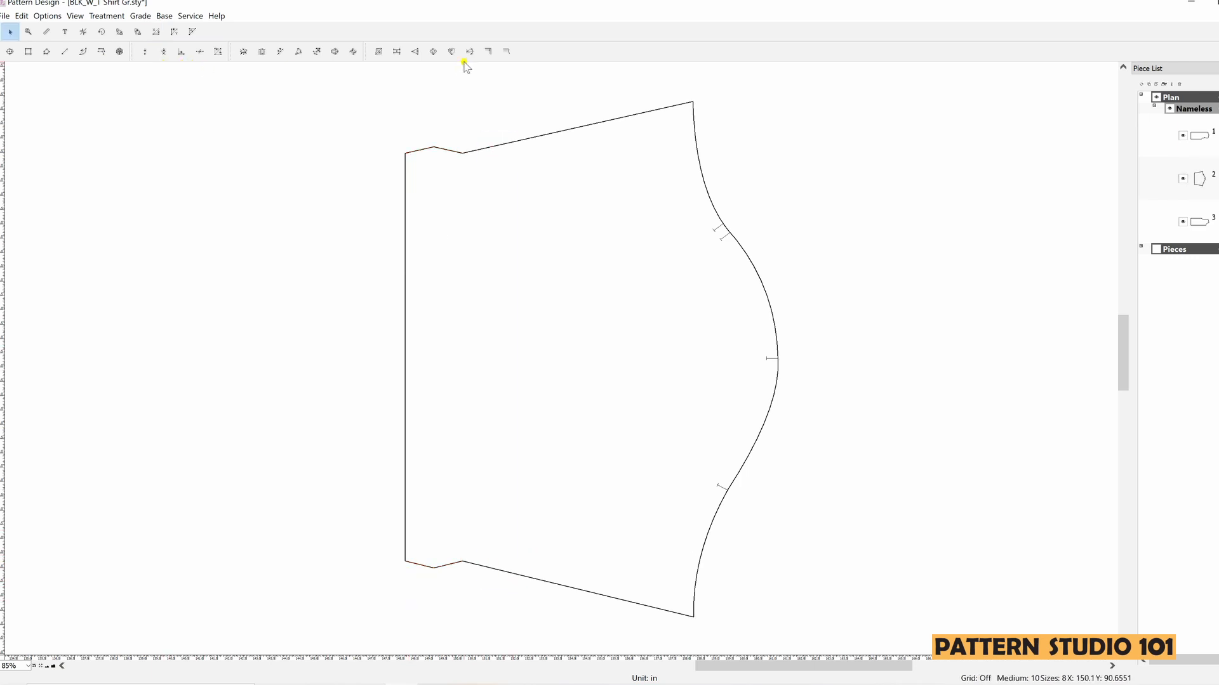
# Step: Set the hem seam corner to Hem (Symmetry) on Side 1
pyautogui.click(505, 51)
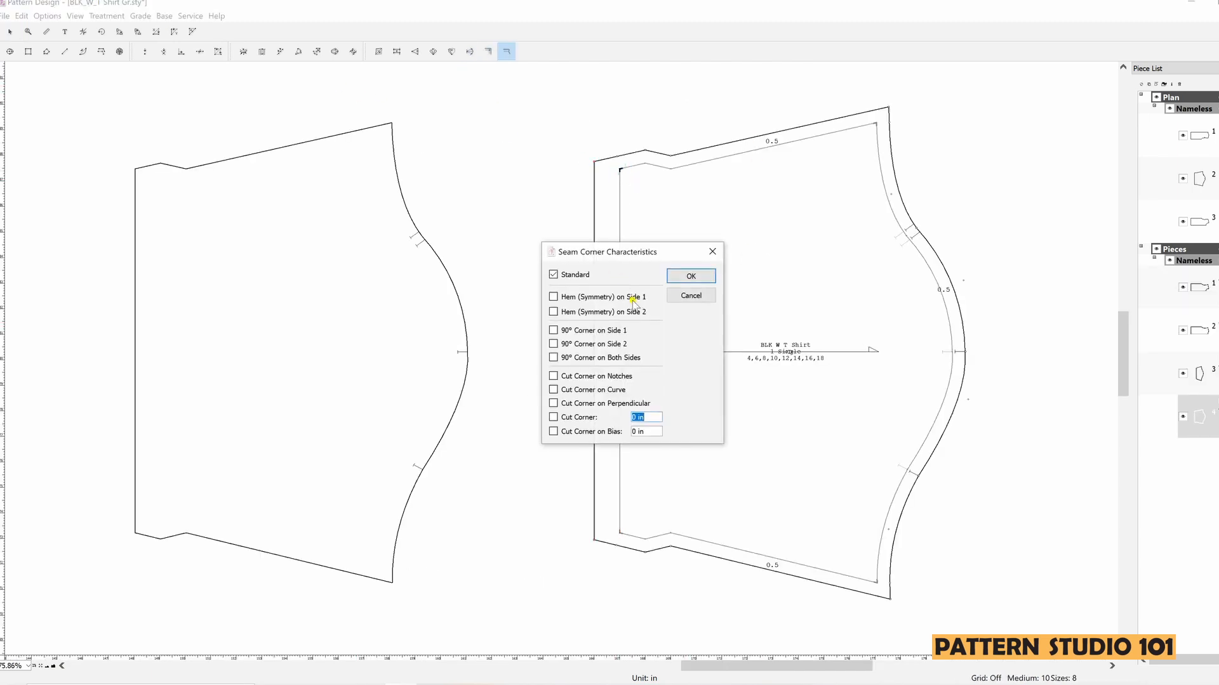
pyautogui.click(689, 276)
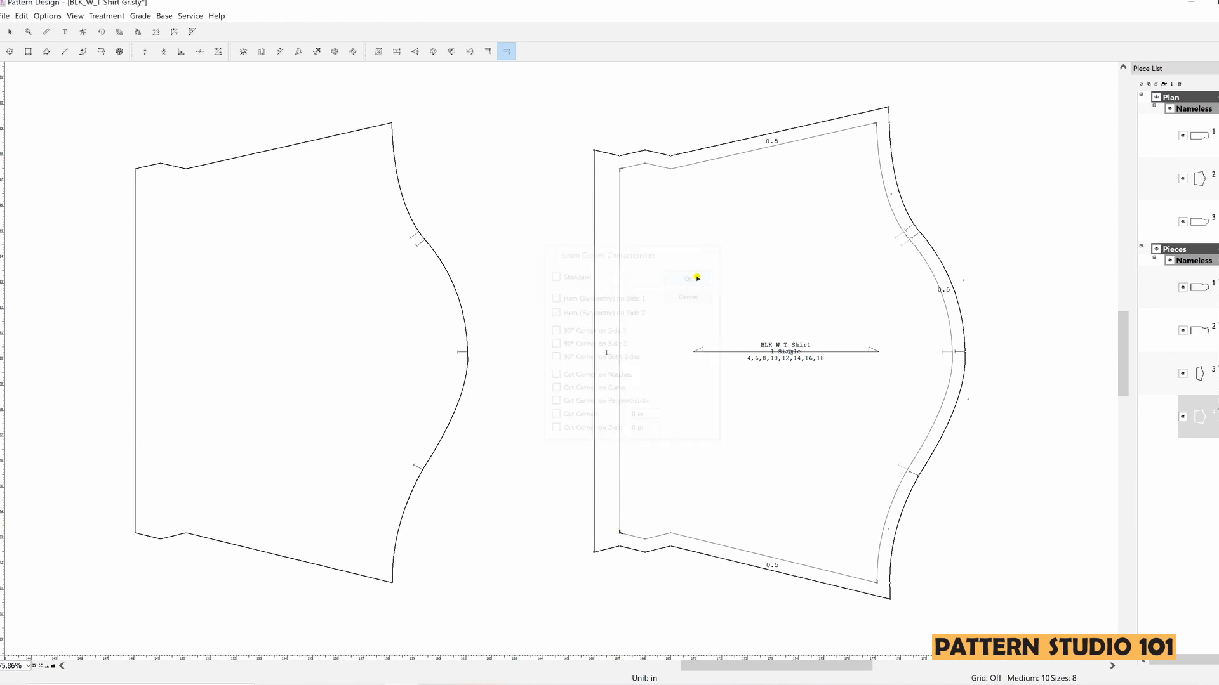
pyautogui.click(686, 278)
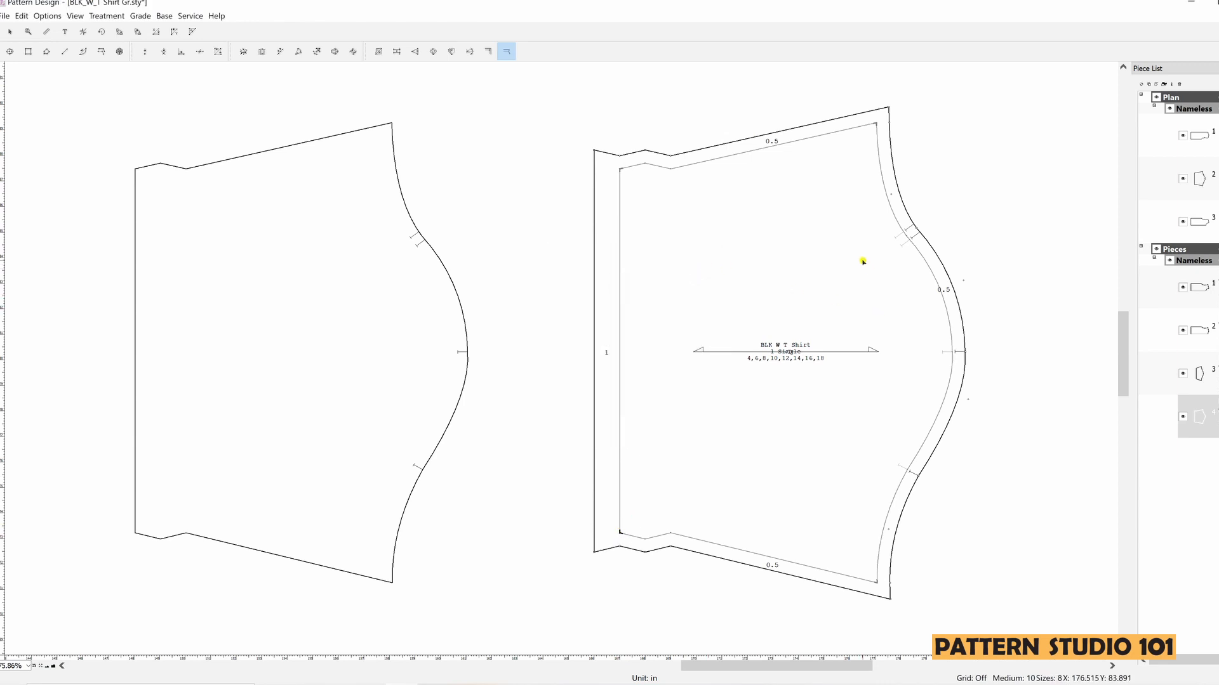